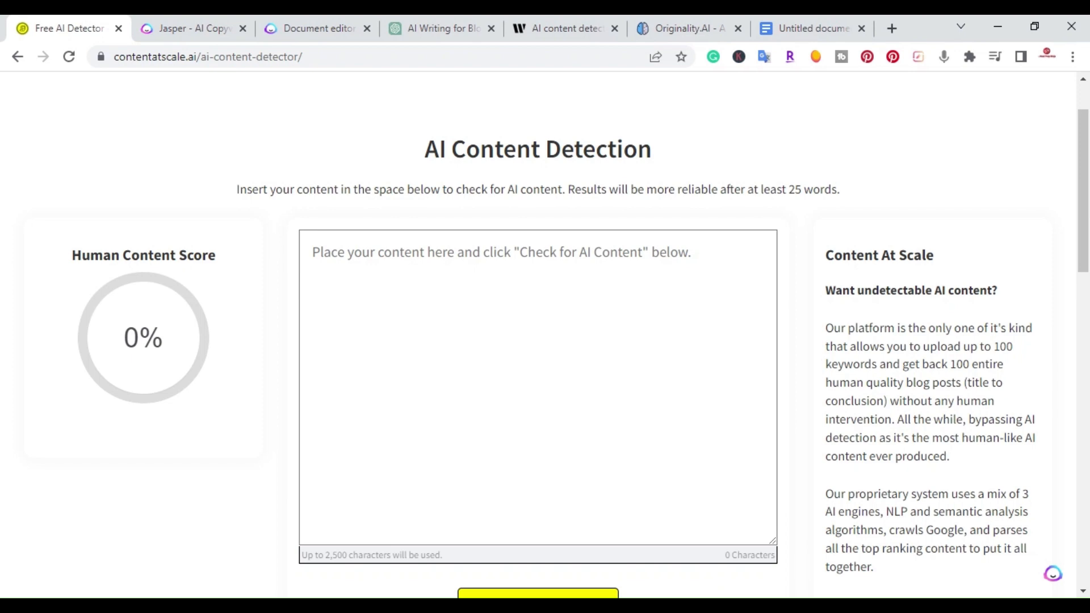
- Switch from the empty Content at Scale detector to the Jasper home page
click(187, 28)
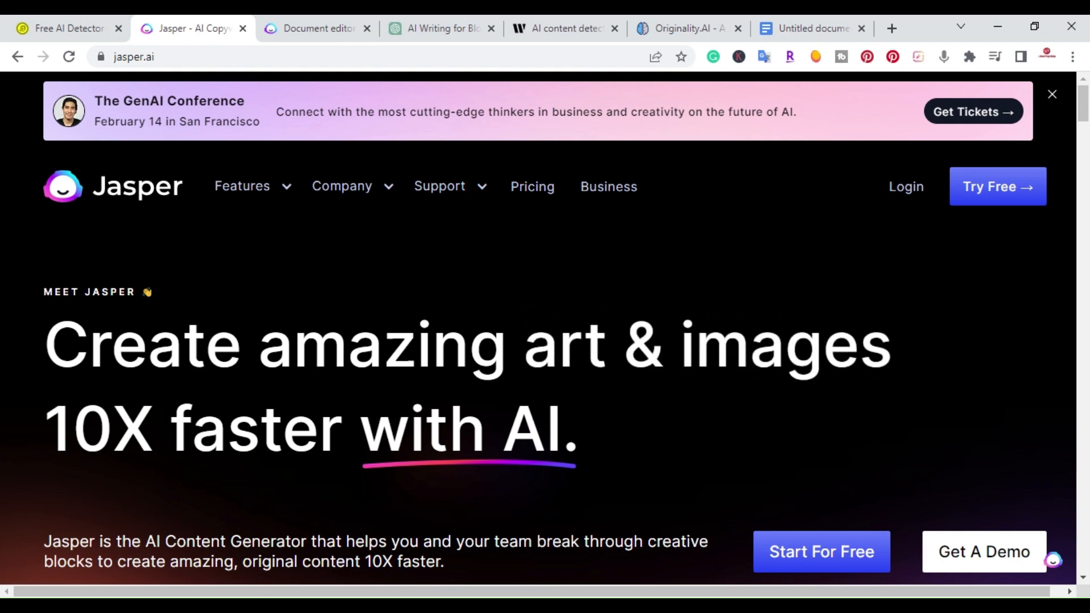
- View the Jasper document with the generated AI-writing paragraph, then return to the detector
click(316, 29)
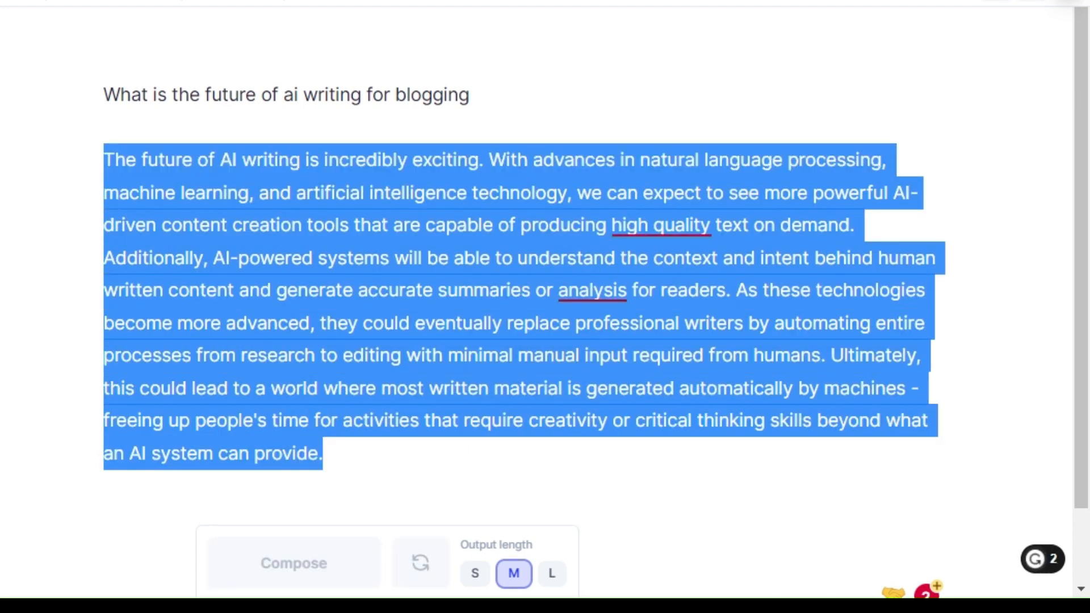
click(56, 28)
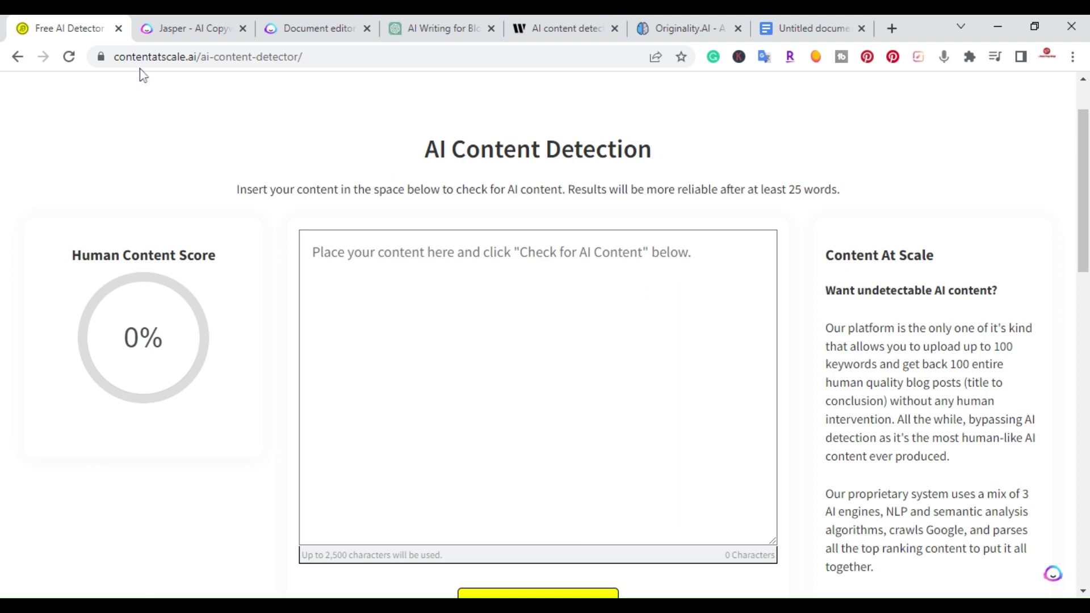
mouse_move(285, 140)
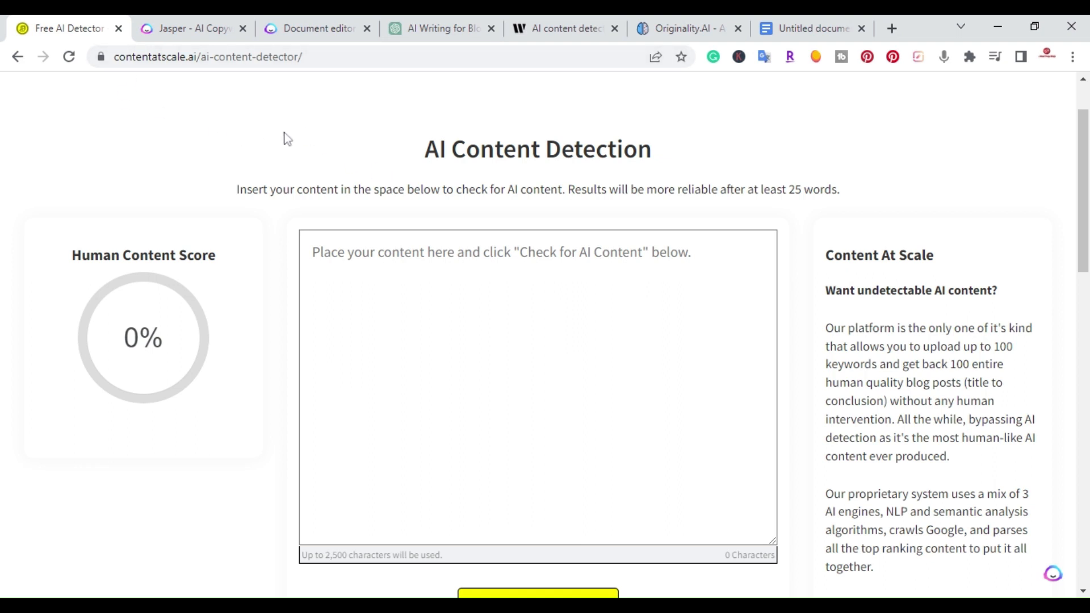
mouse_move(376, 230)
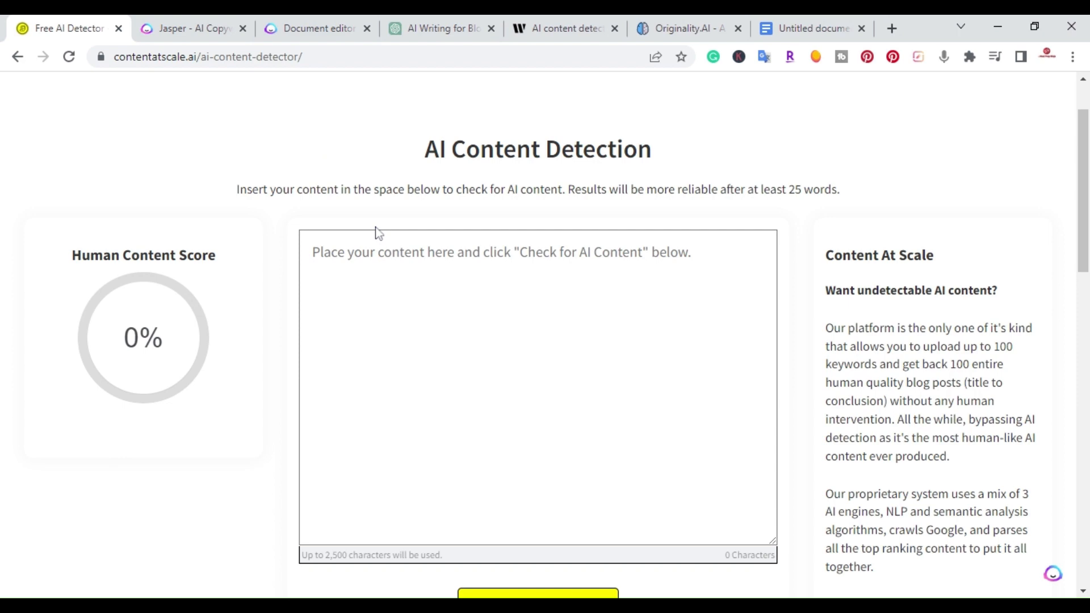
- Glance at the Writer.com AI content detector, then move to the Originality.AI site
click(563, 28)
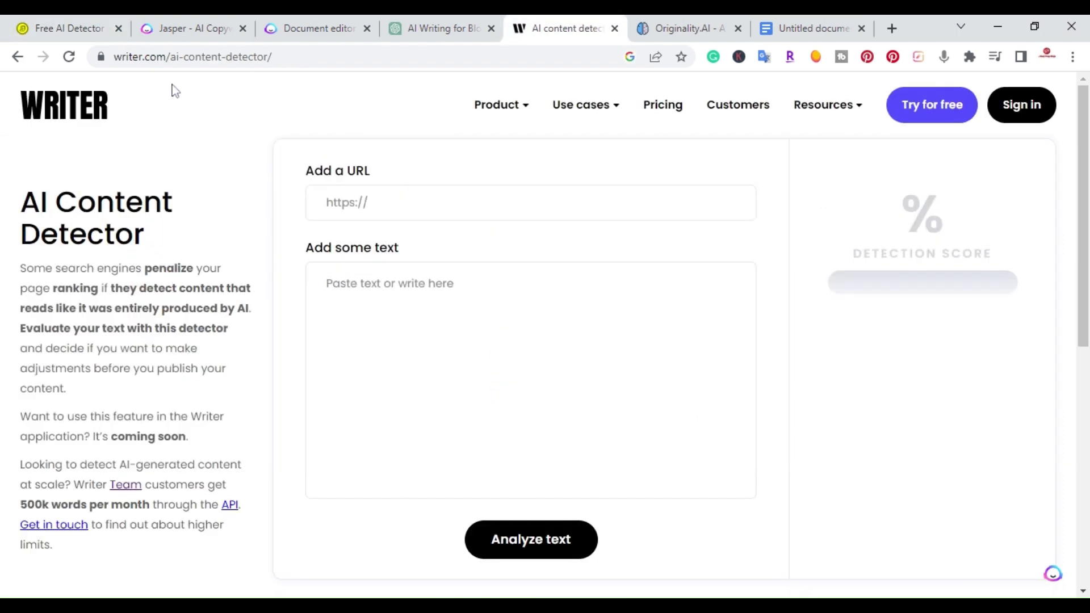
click(496, 104)
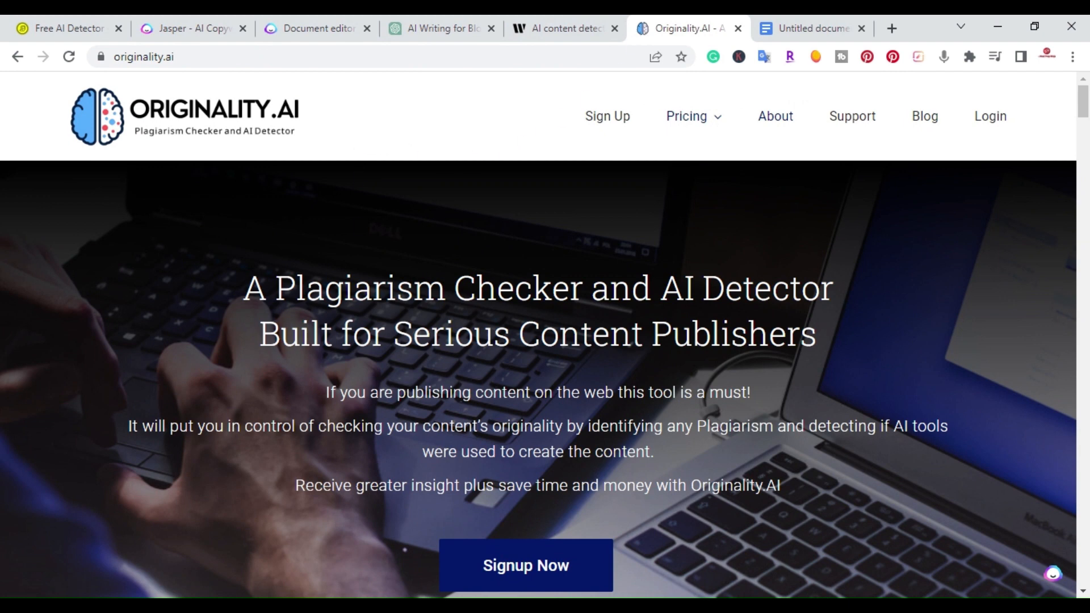
- Return to the Content at Scale detector with the Jasper paragraph pasted in its text box
click(66, 27)
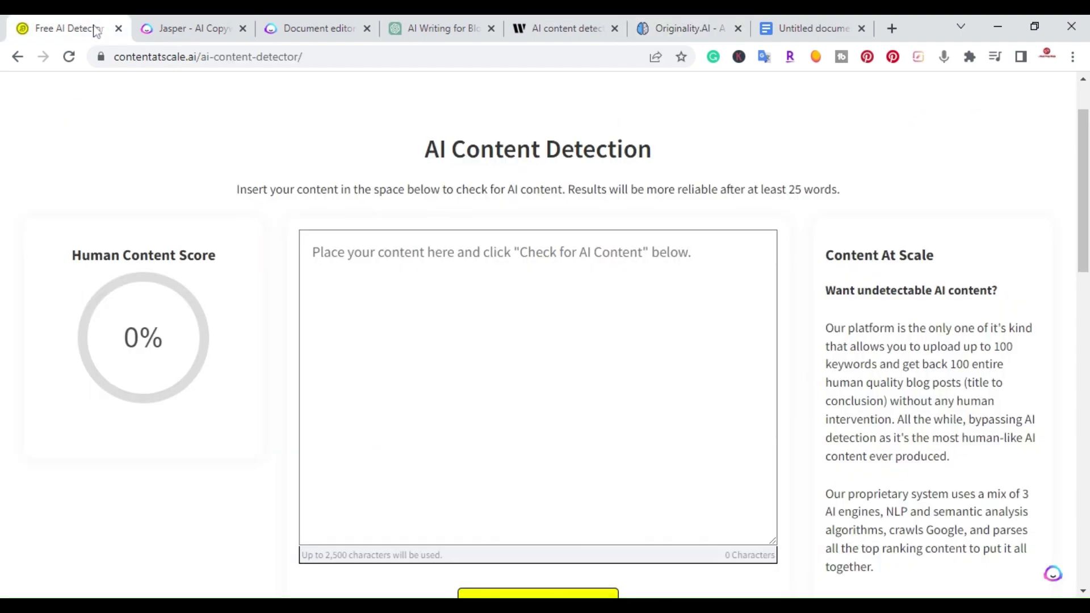
mouse_move(164, 78)
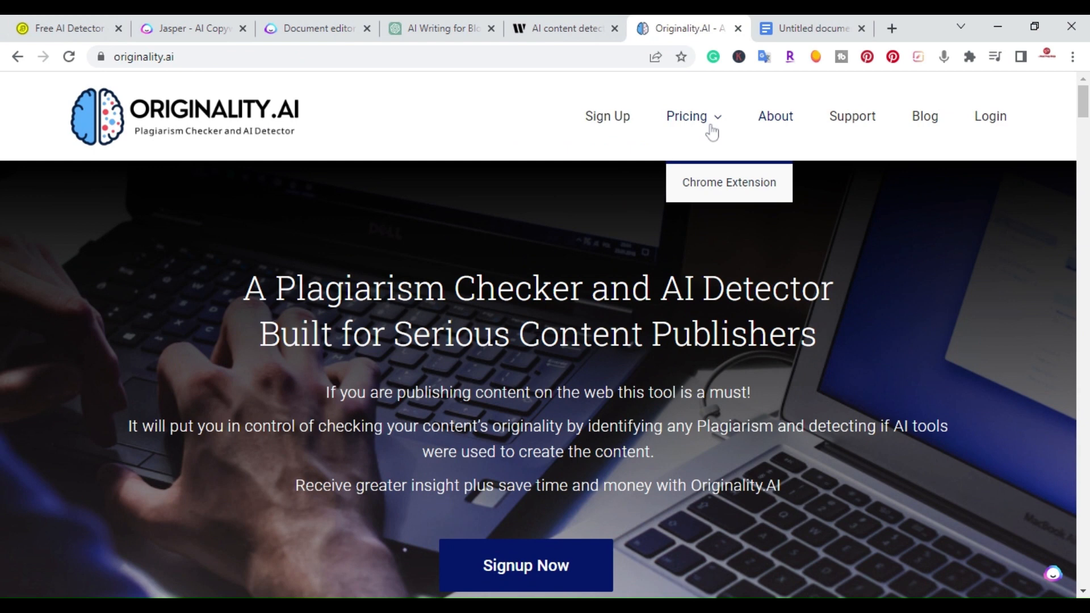
mouse_move(398, 241)
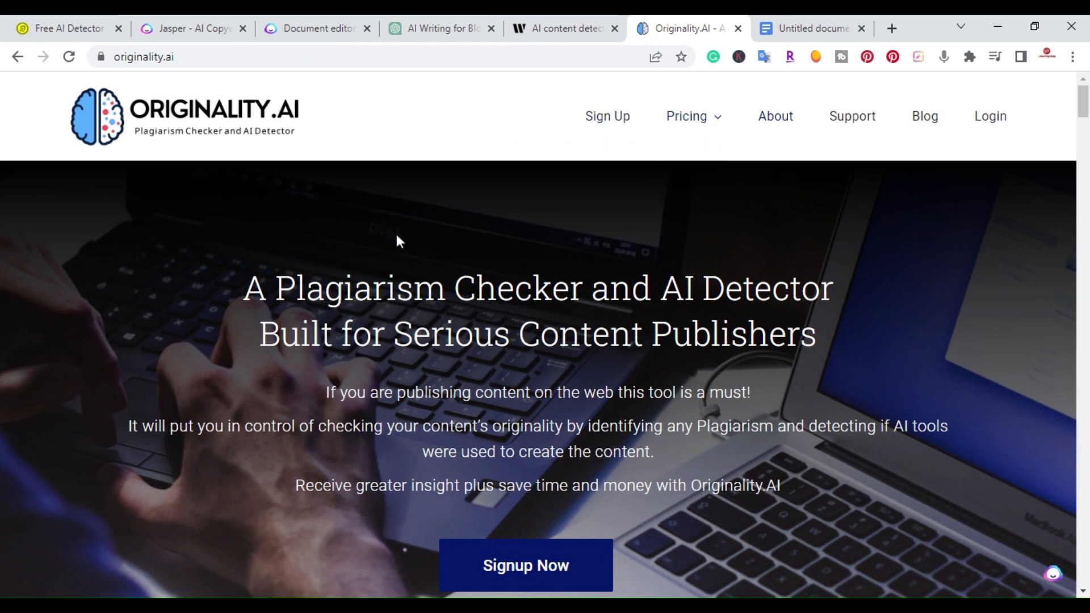
click(62, 28)
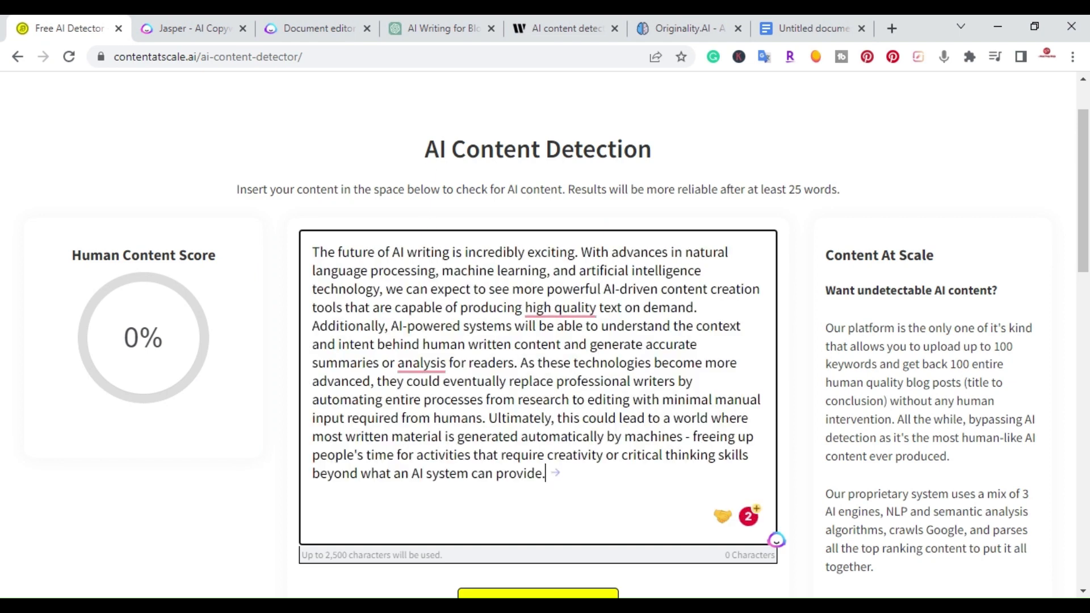
- Run the AI check on the Jasper paragraph, scoring 100% human across 129 words
scroll(down, 3)
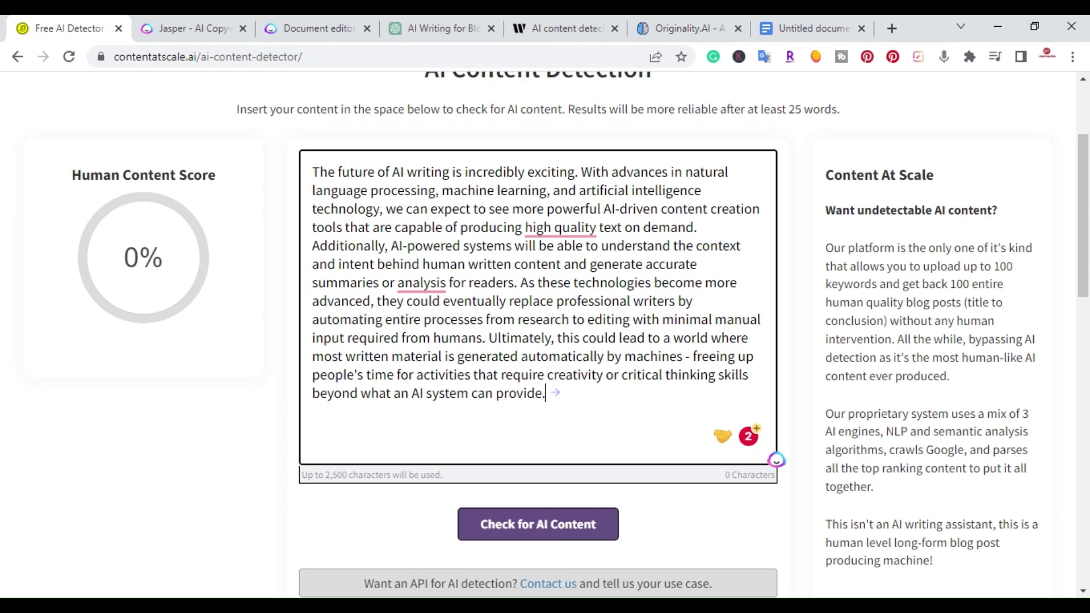
click(538, 524)
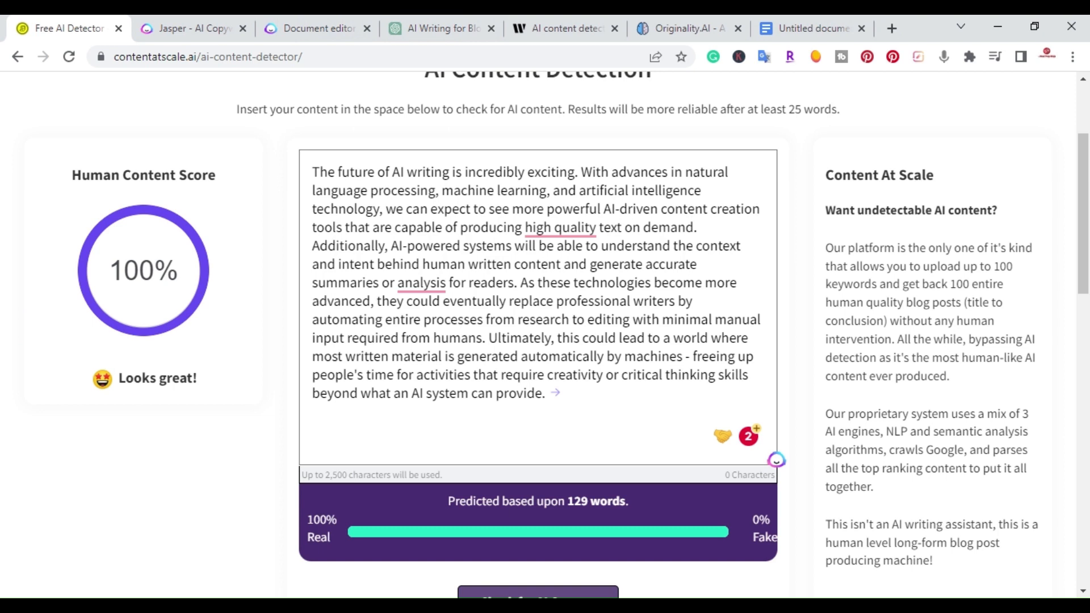
- Revisit the Jasper document, home page and 100%-human result, then switch to the ChatGPT blogging conversation
click(317, 30)
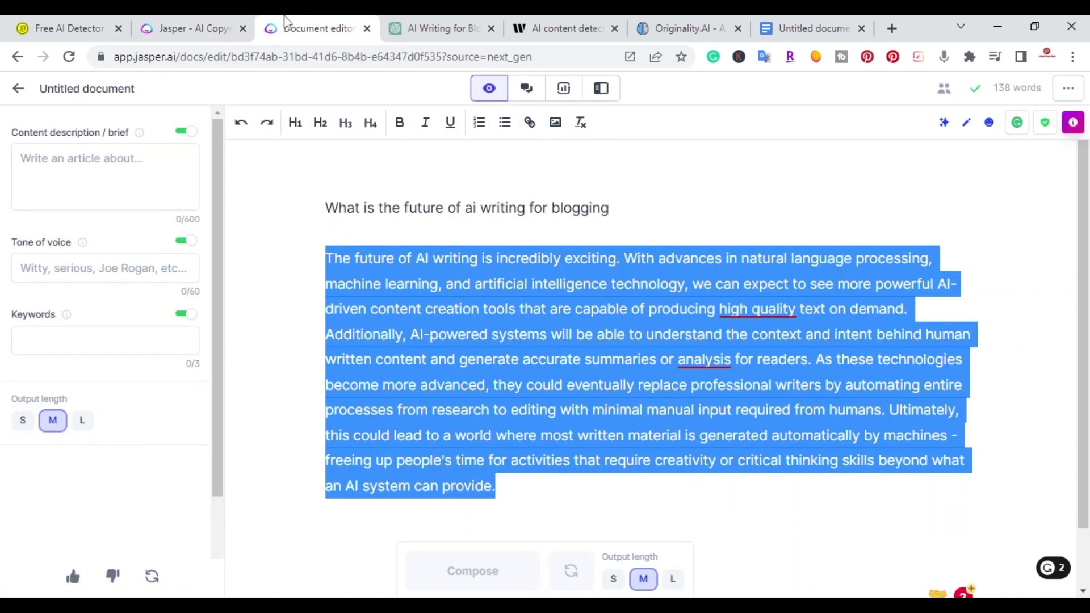
scroll(down, 3)
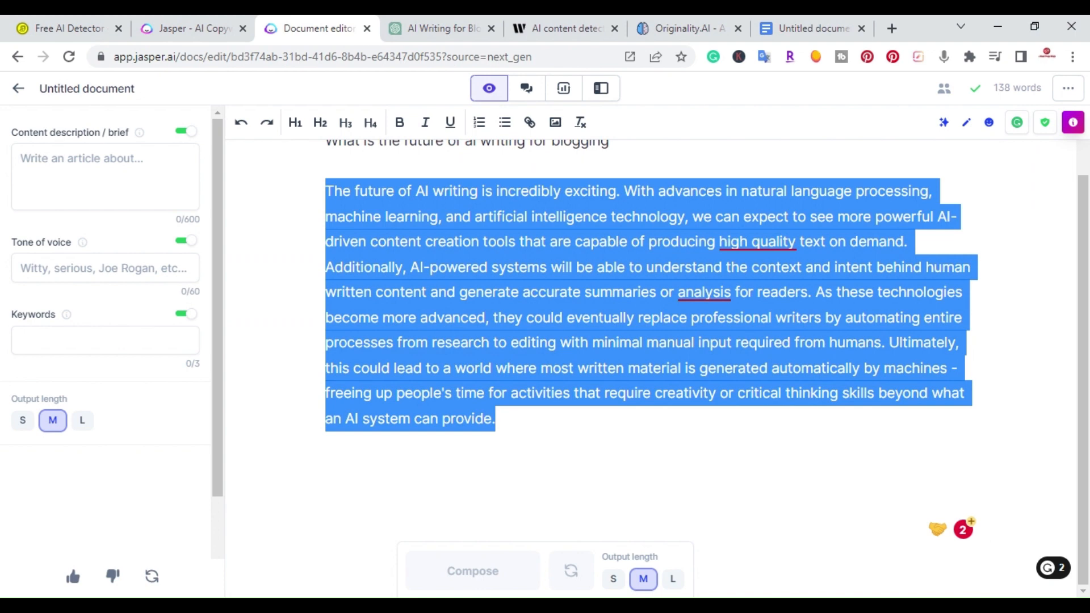
click(188, 28)
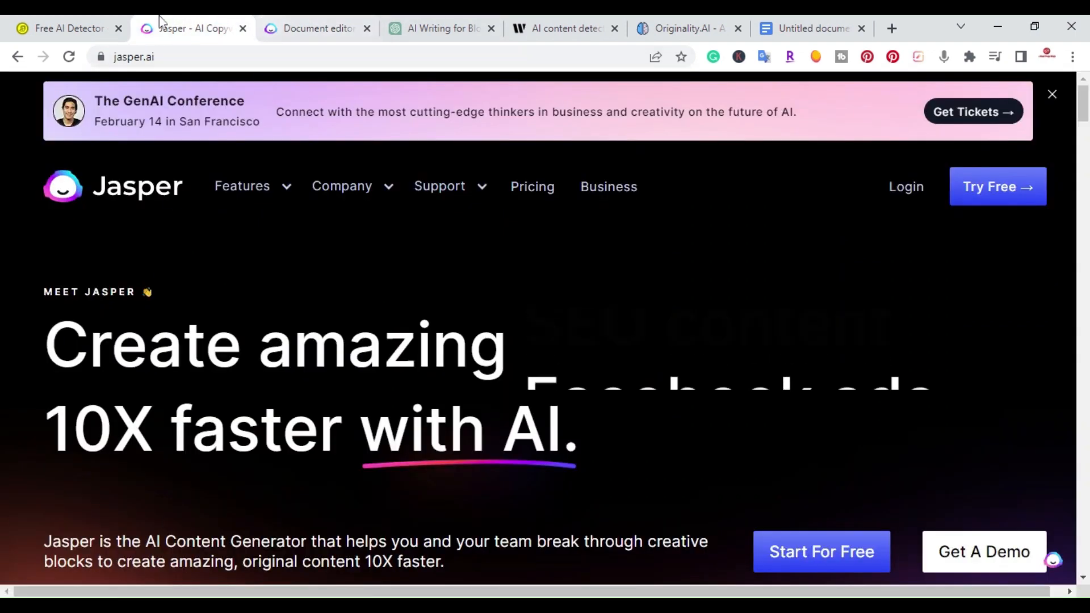
click(63, 27)
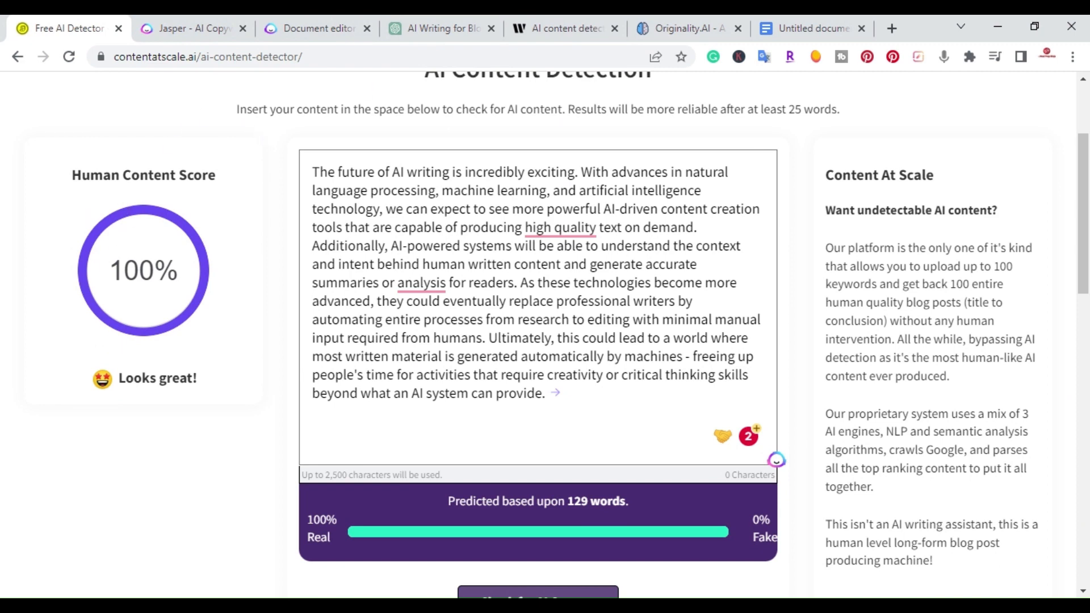
click(440, 28)
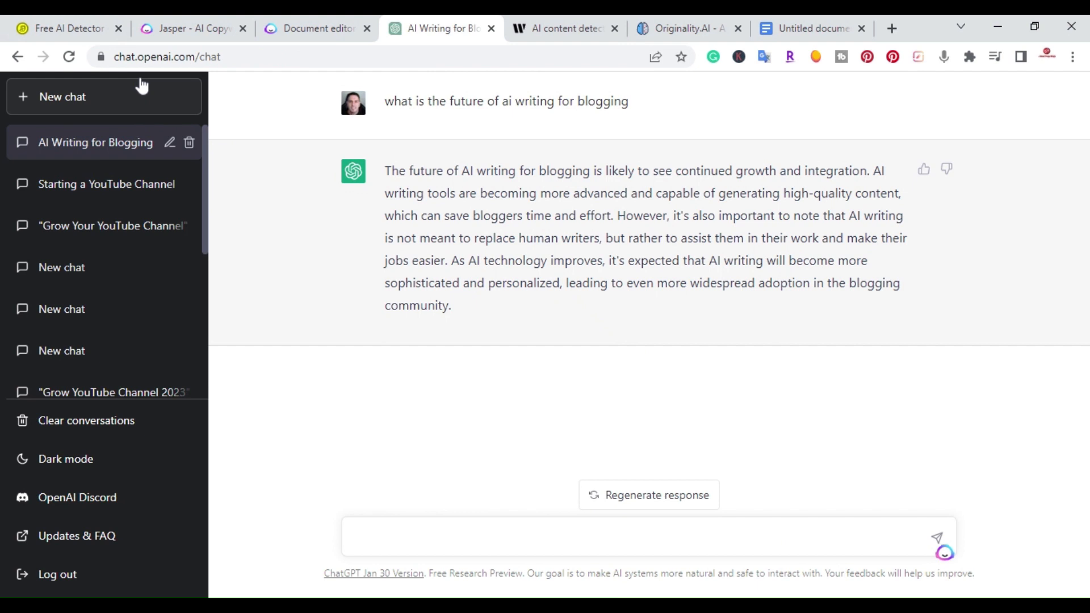
mouse_move(489, 147)
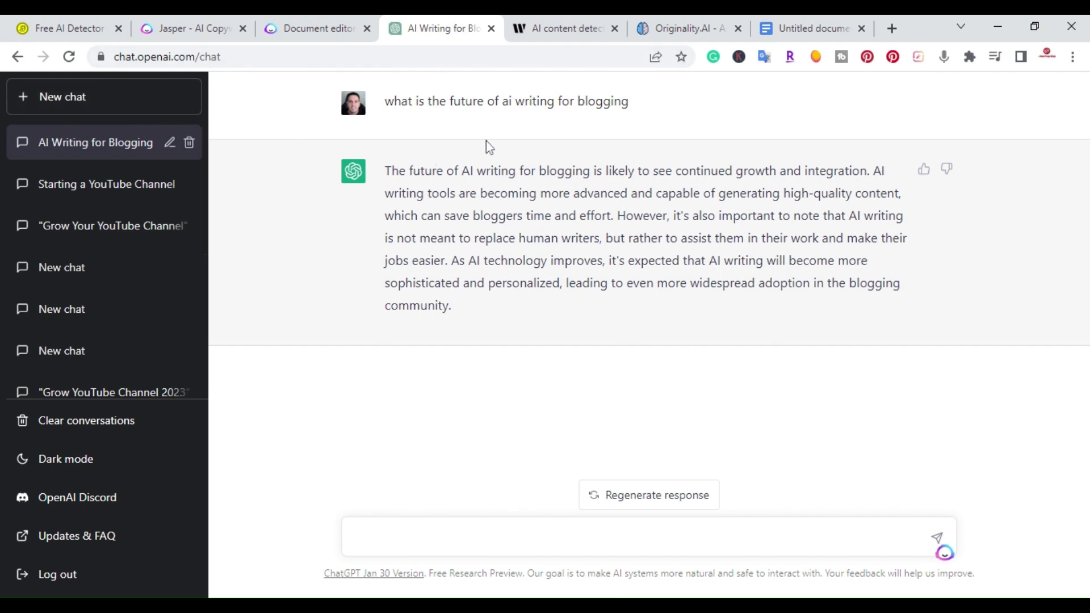
mouse_move(446, 157)
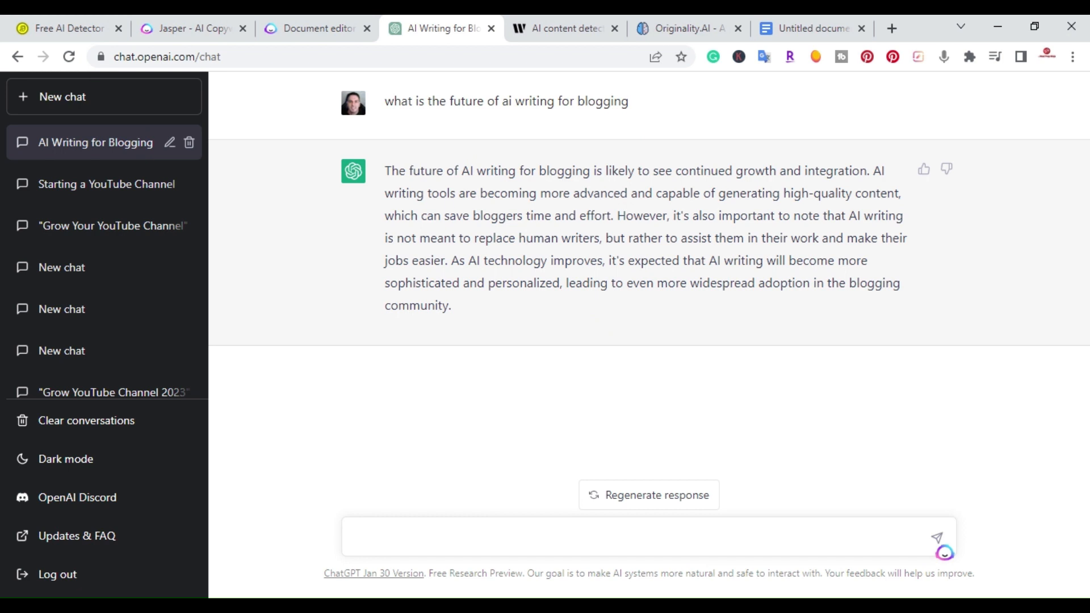
- Select ChatGPT's whole answer on AI writing for blogging, briefly visiting Jasper before returning to the chat
drag(416, 193, 451, 304)
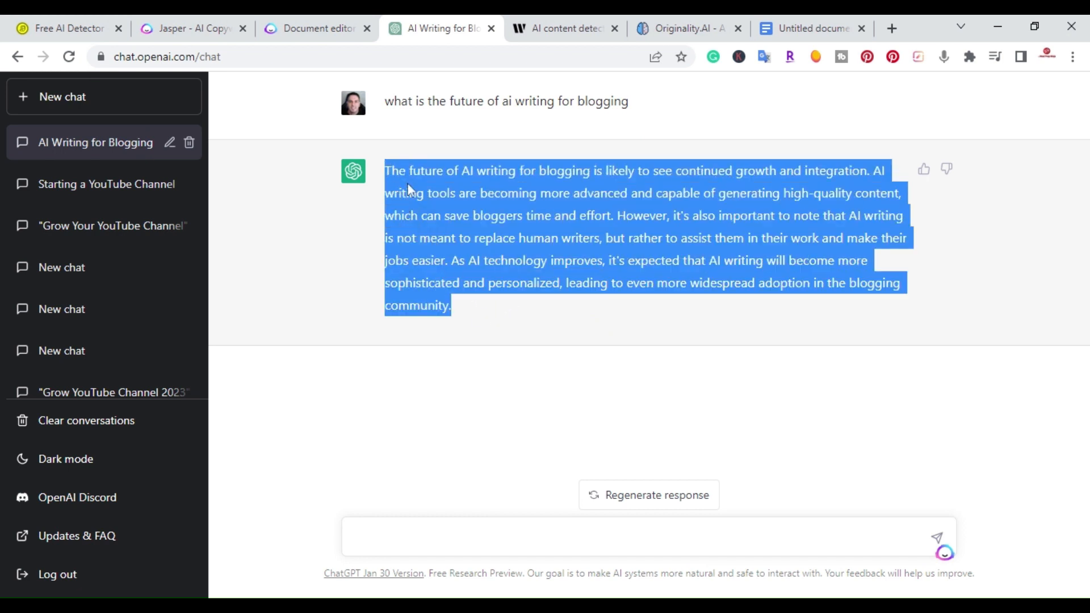
mouse_move(180, 11)
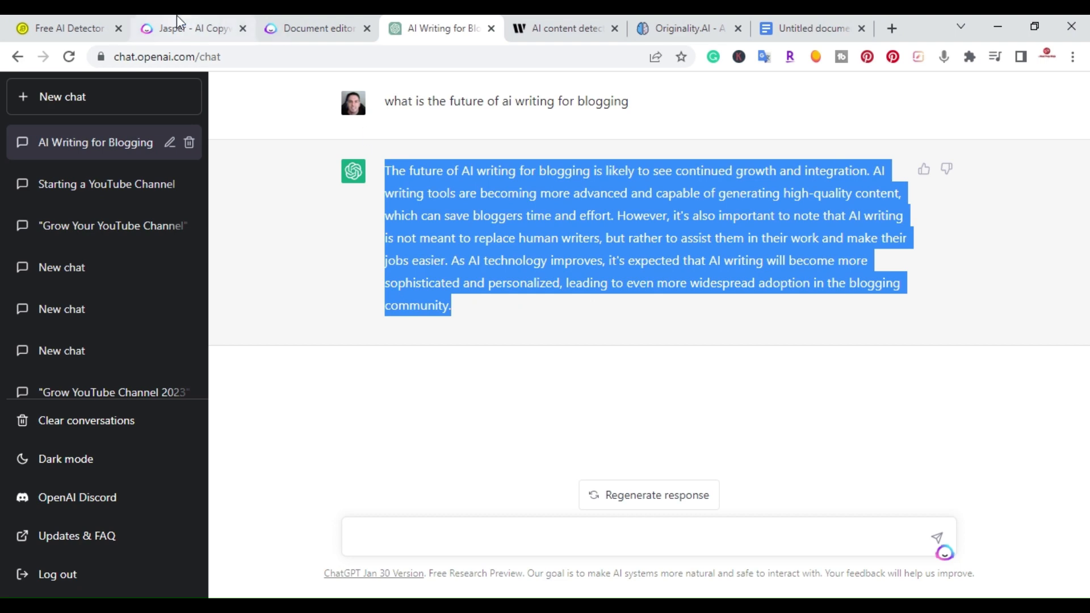
click(187, 28)
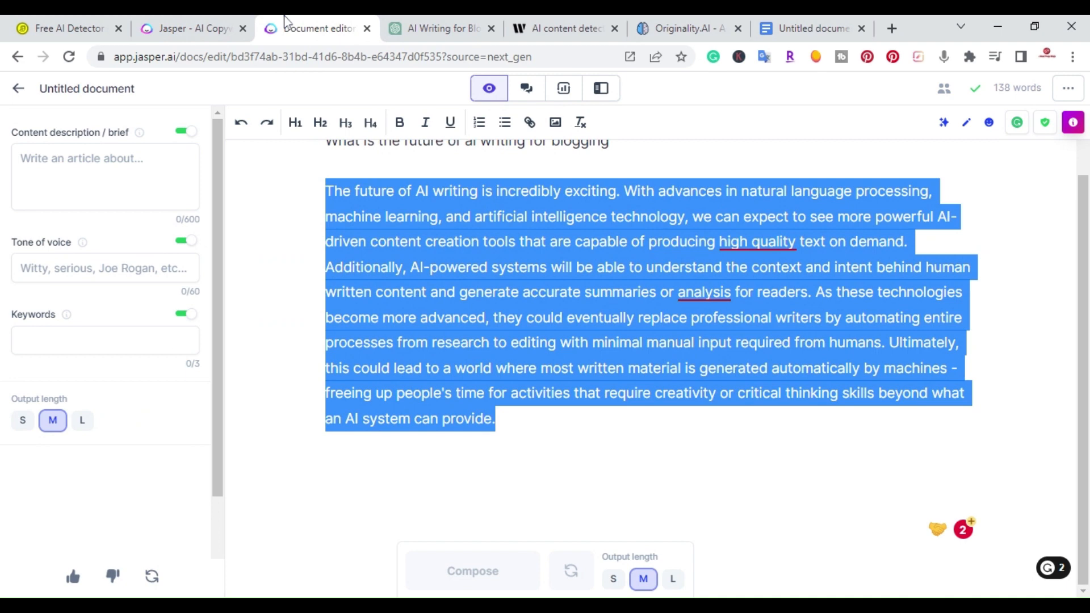
mouse_move(270, 16)
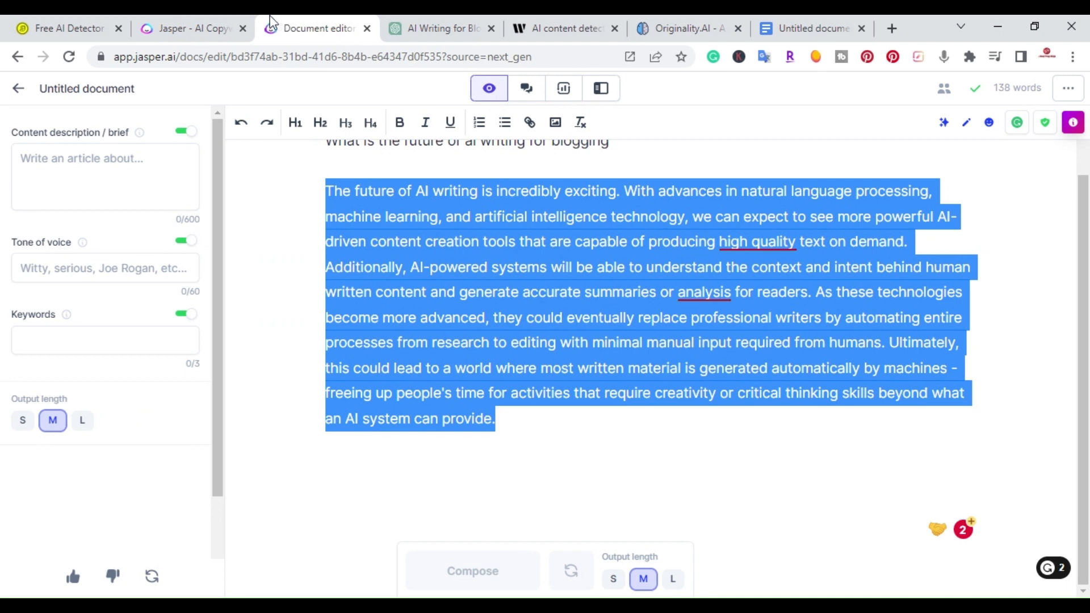
click(187, 29)
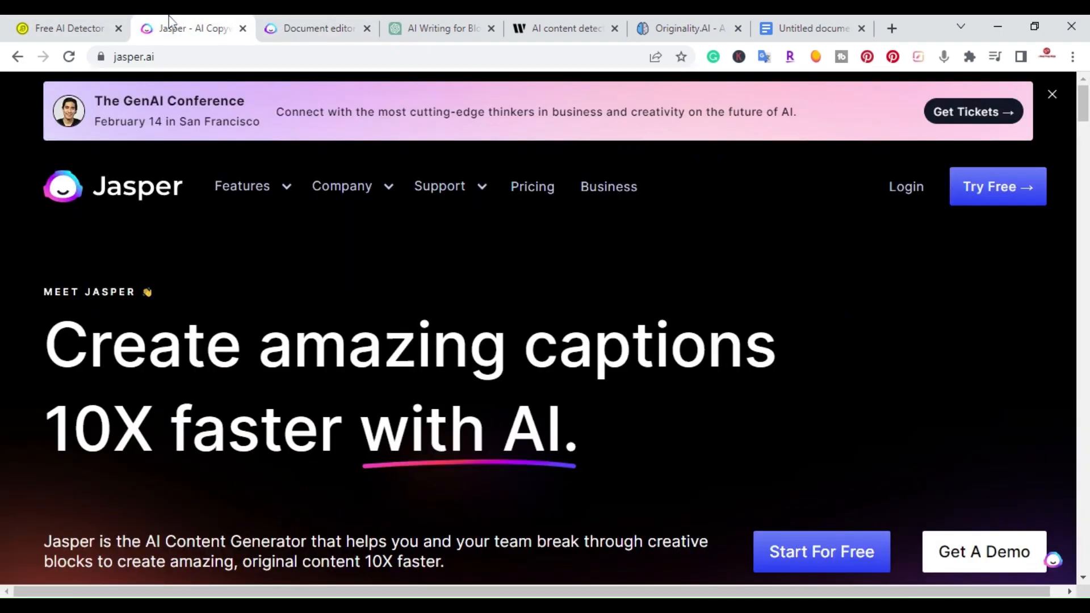
click(440, 28)
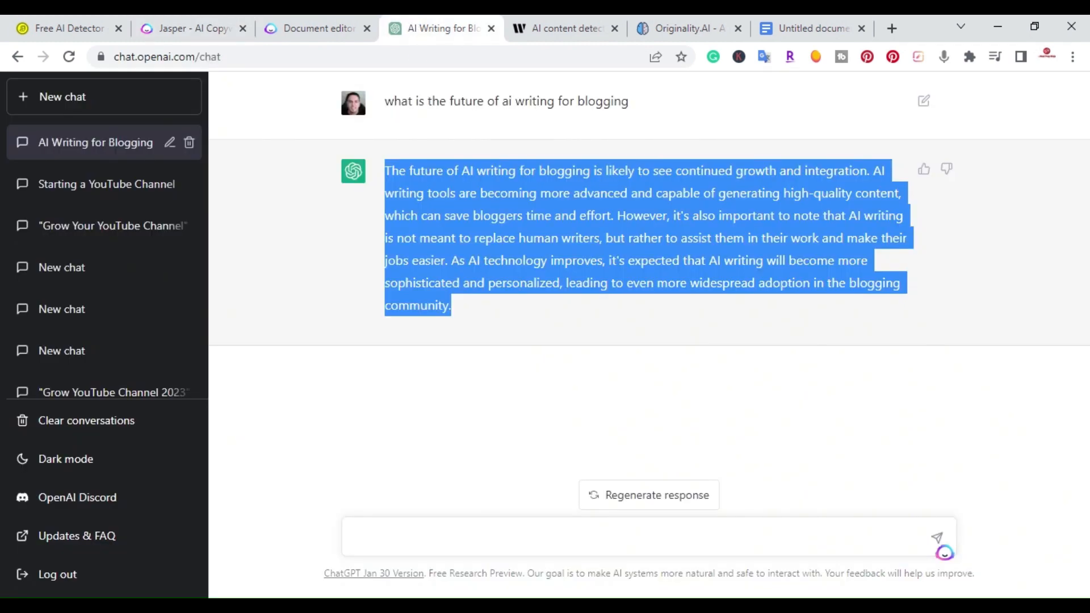
mouse_move(229, 115)
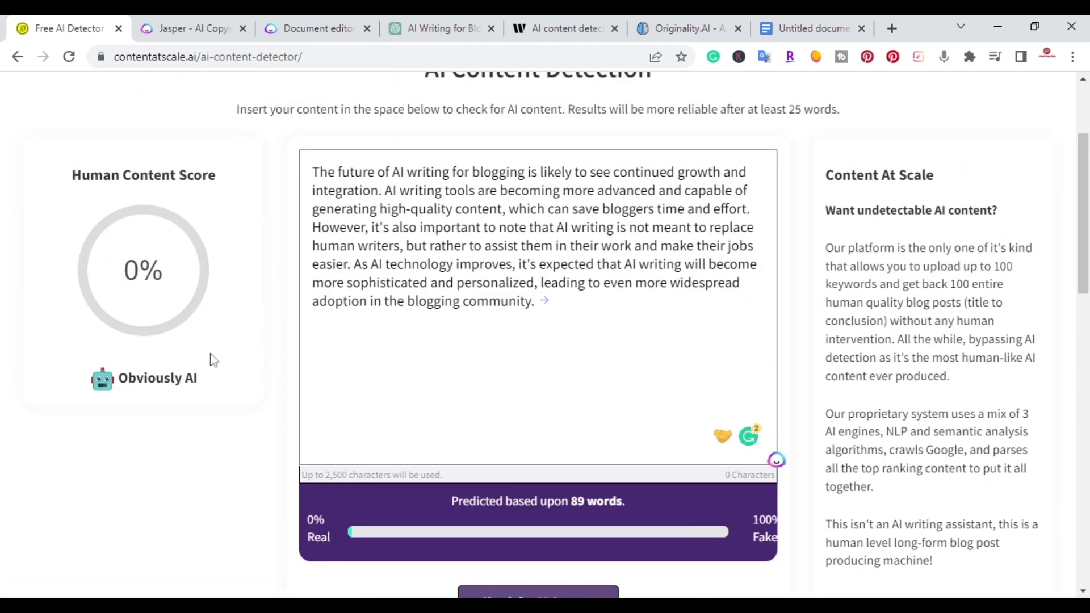
mouse_move(112, 219)
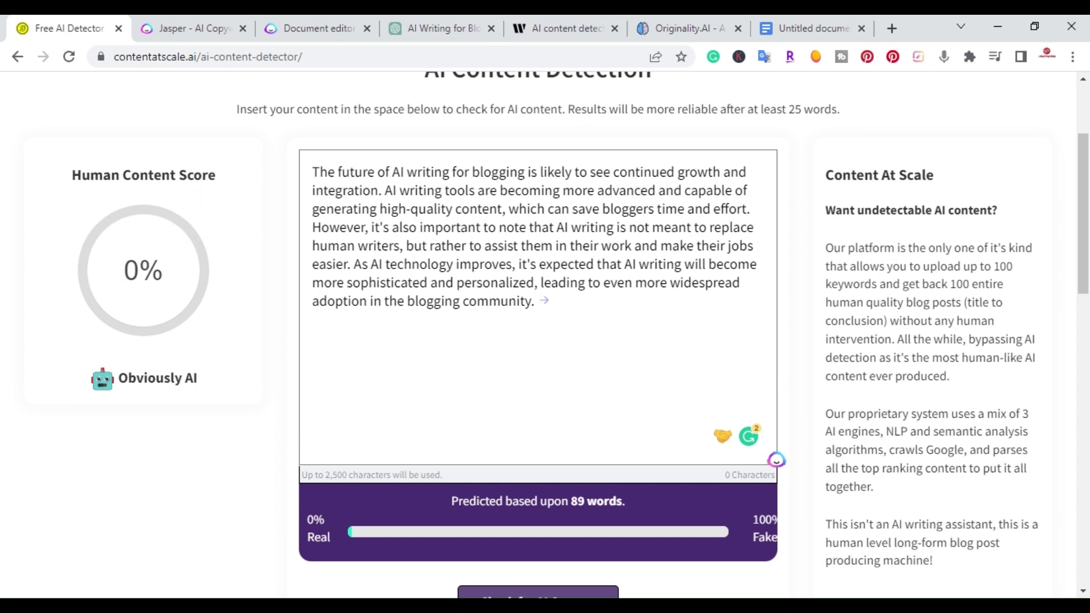
mouse_move(279, 378)
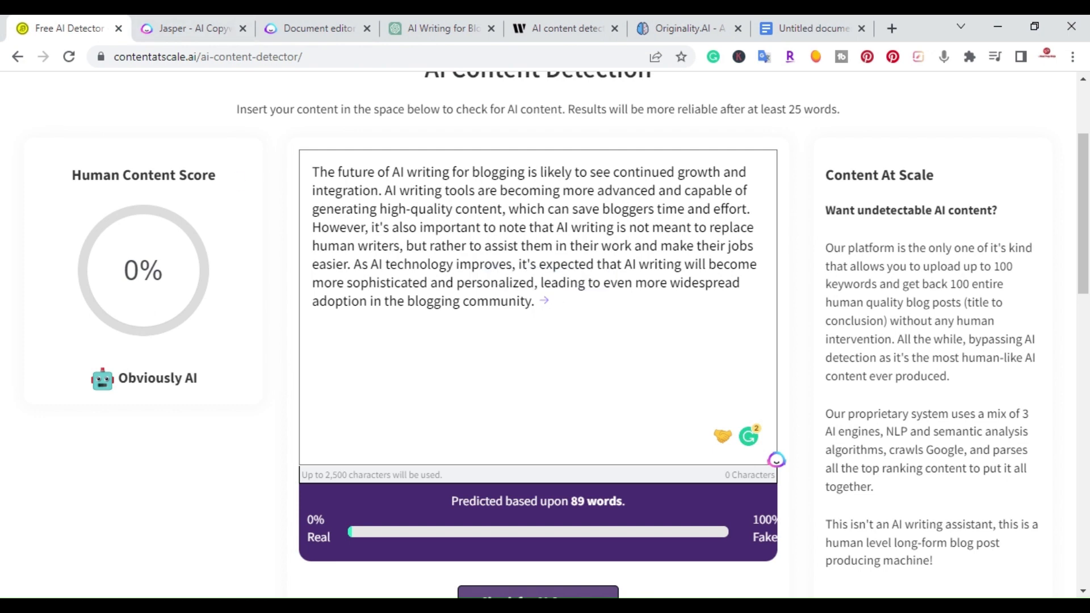
- Select ChatGPT's 0%-human answer inside the detector's text box
drag(313, 171, 330, 191)
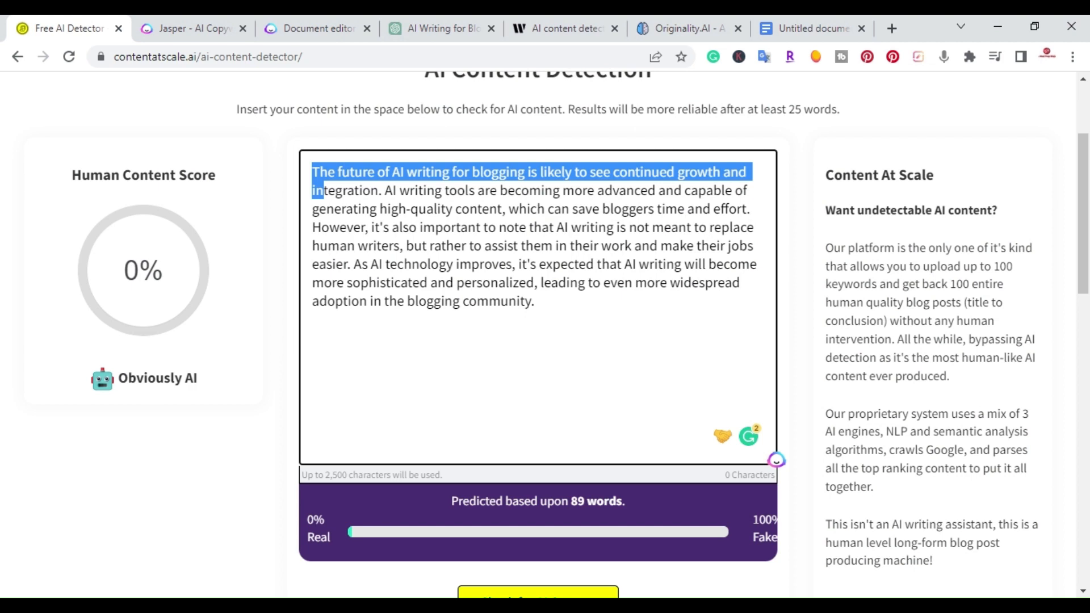
drag(327, 190, 533, 301)
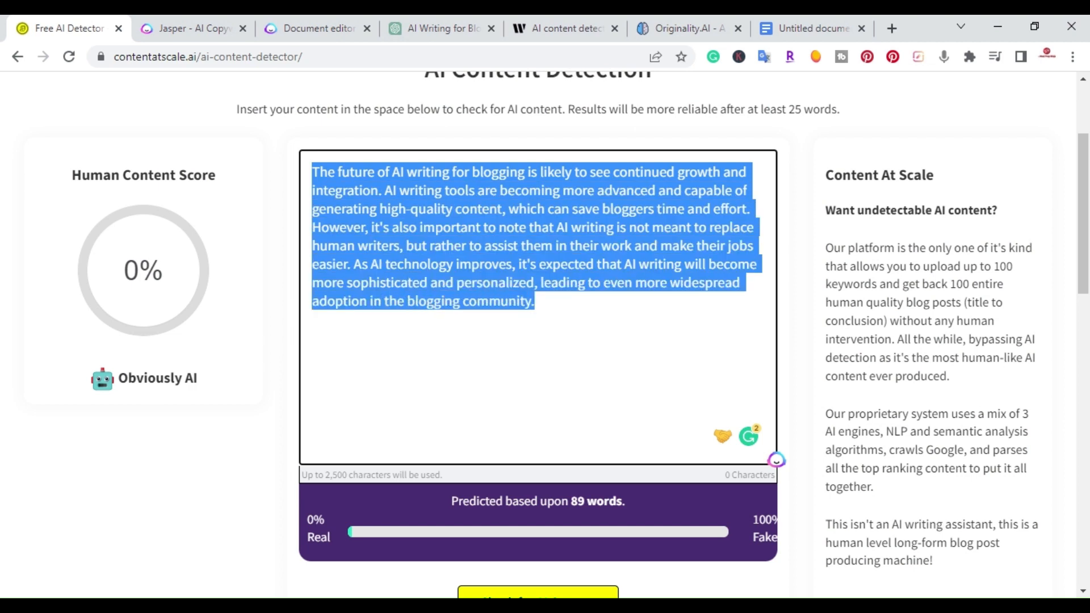
- Go via ChatGPT and Jasper to the blog document and show the Content Improver with ChatGPT's answer loaded
click(439, 28)
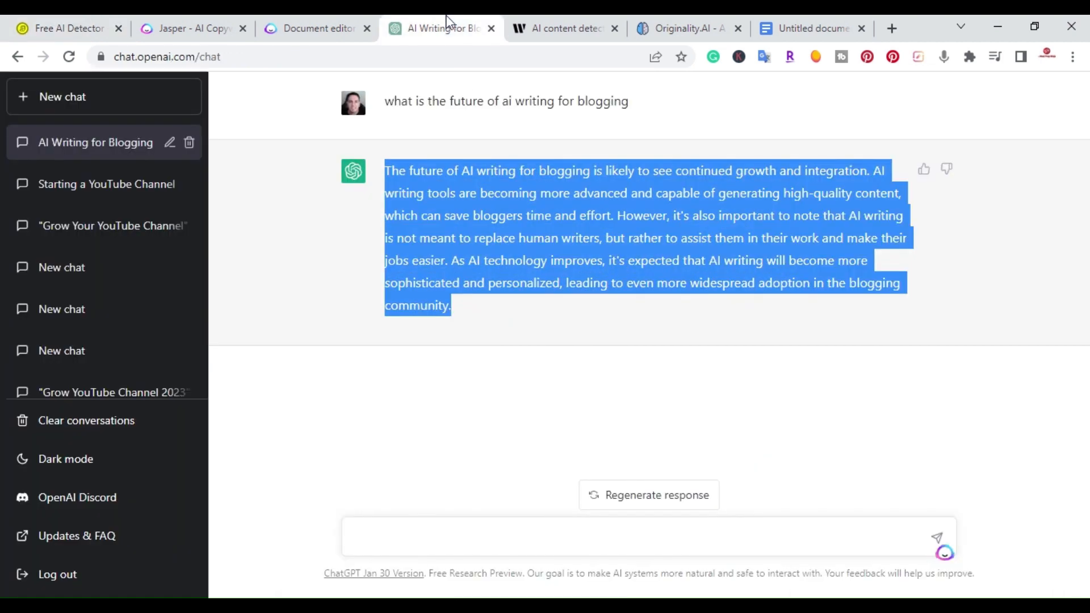
click(188, 29)
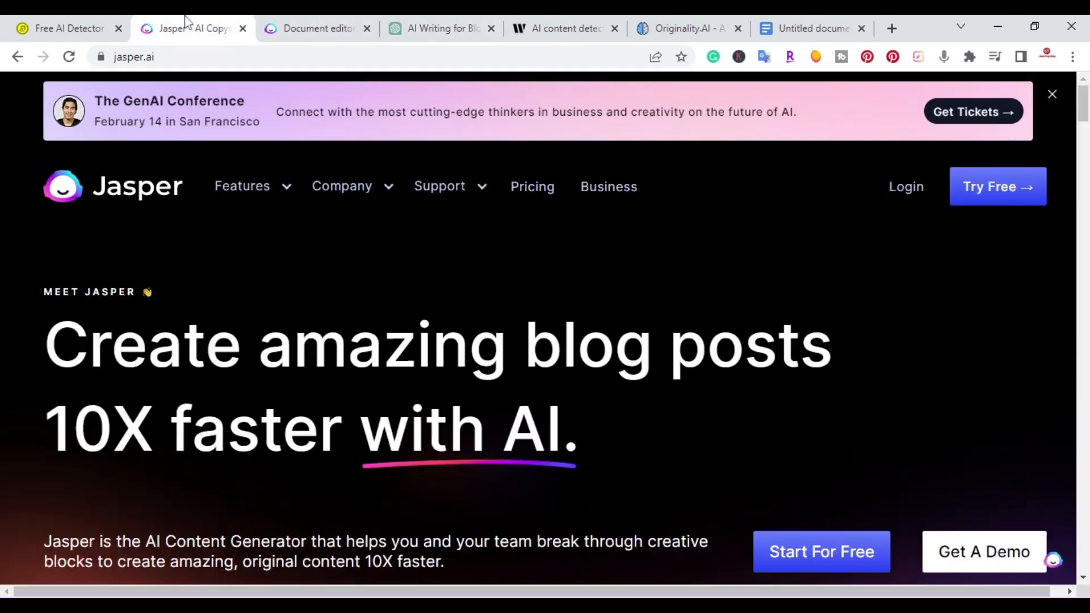
click(315, 29)
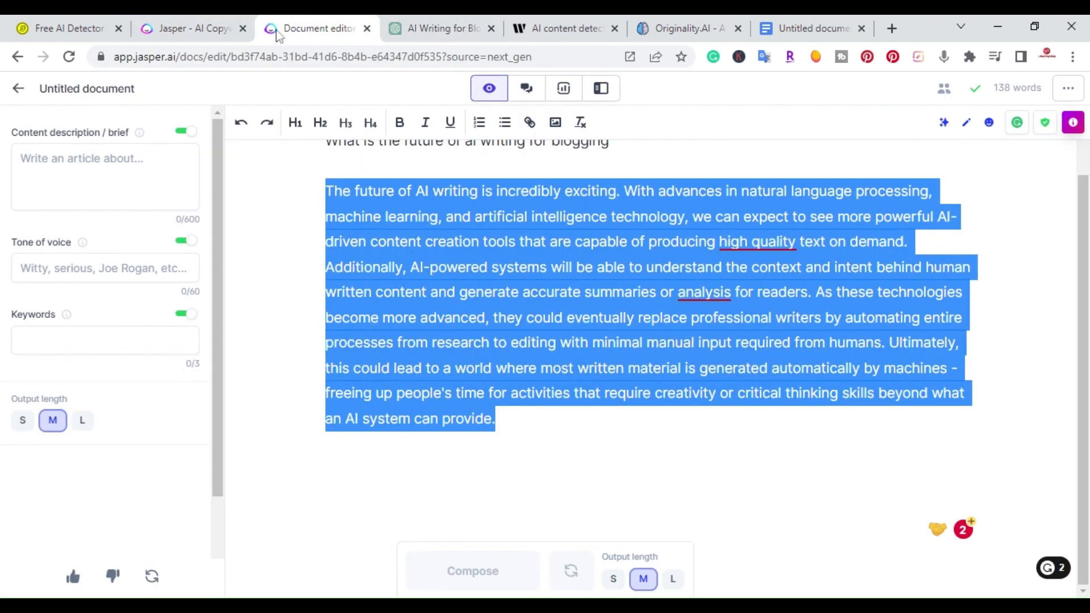
mouse_move(462, 108)
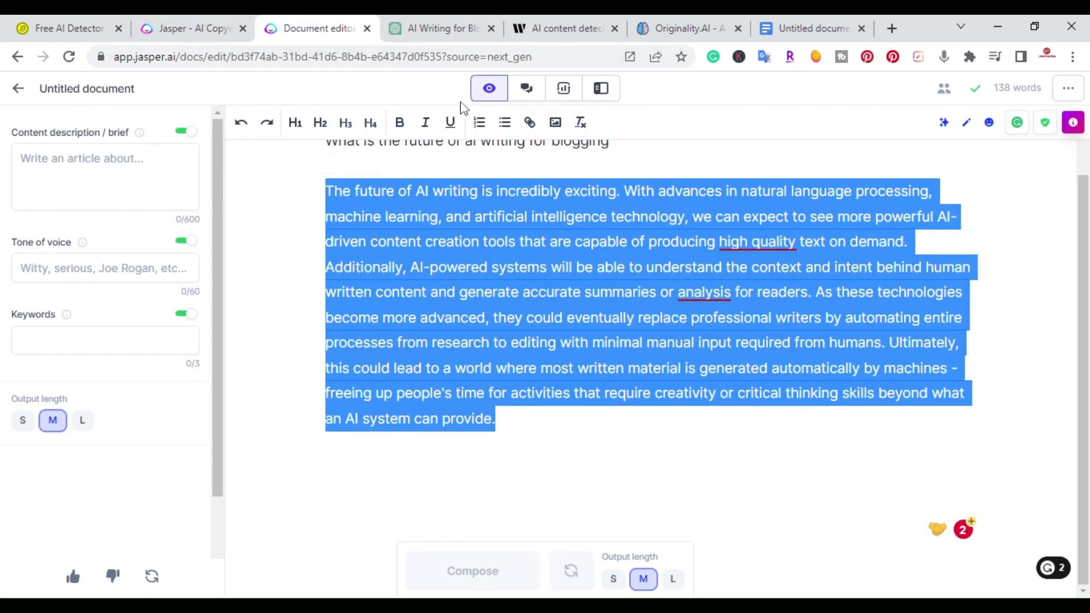
mouse_move(600, 89)
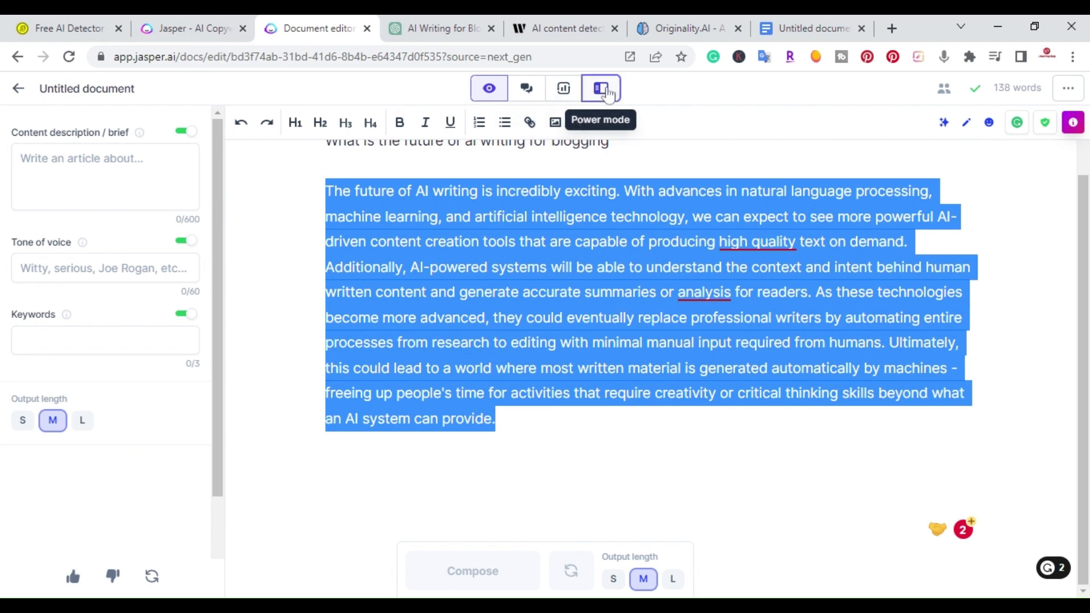
click(600, 89)
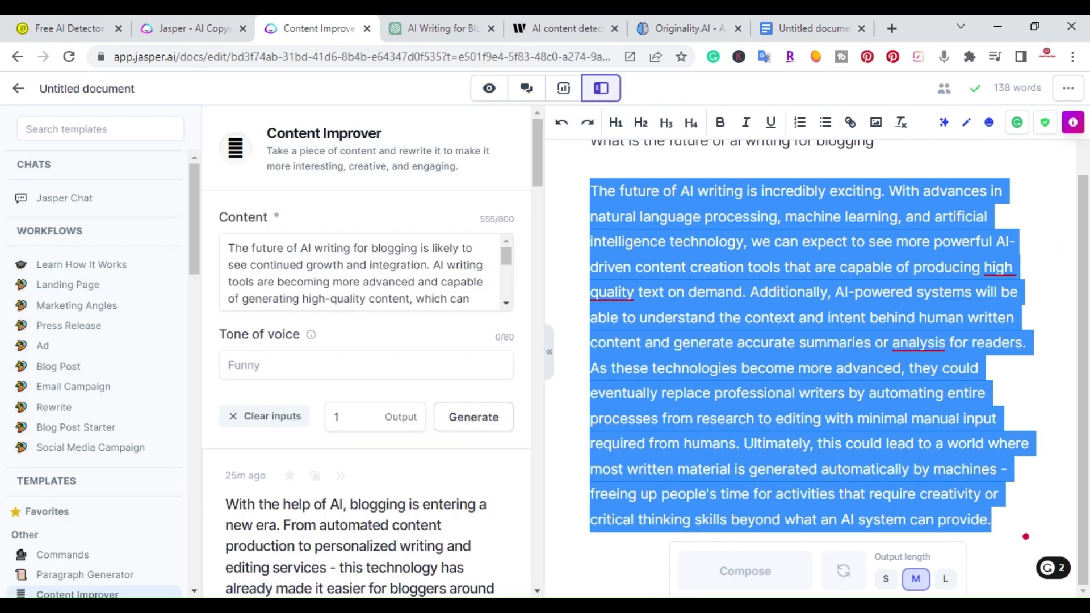
- Copy the Content Improver's rewritten blogging paragraph, then return to the ChatGPT conversation
scroll(down, 3)
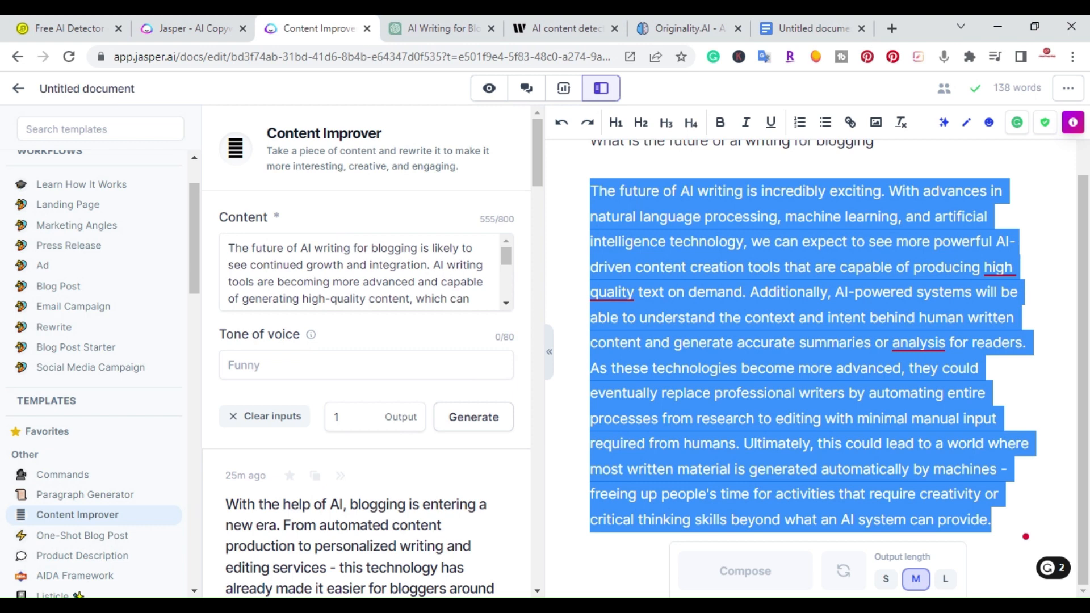
scroll(down, 3)
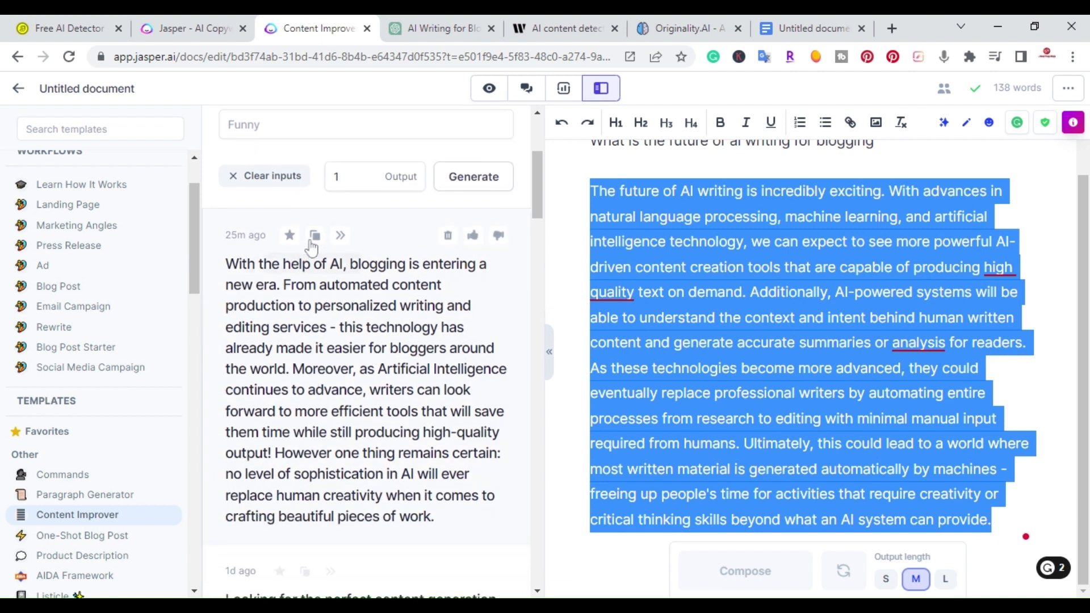
click(314, 235)
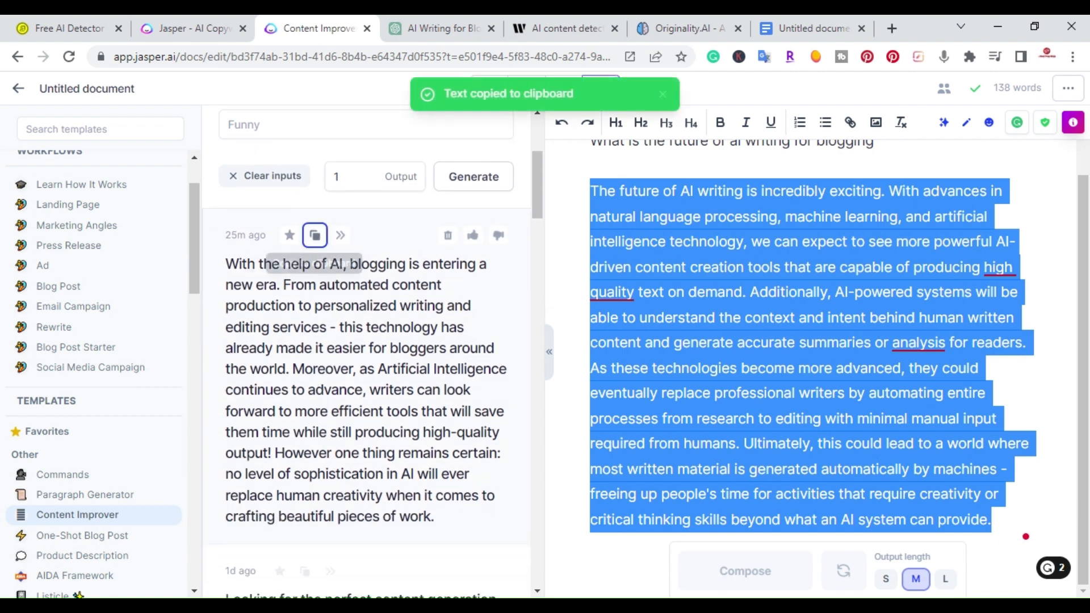
click(438, 28)
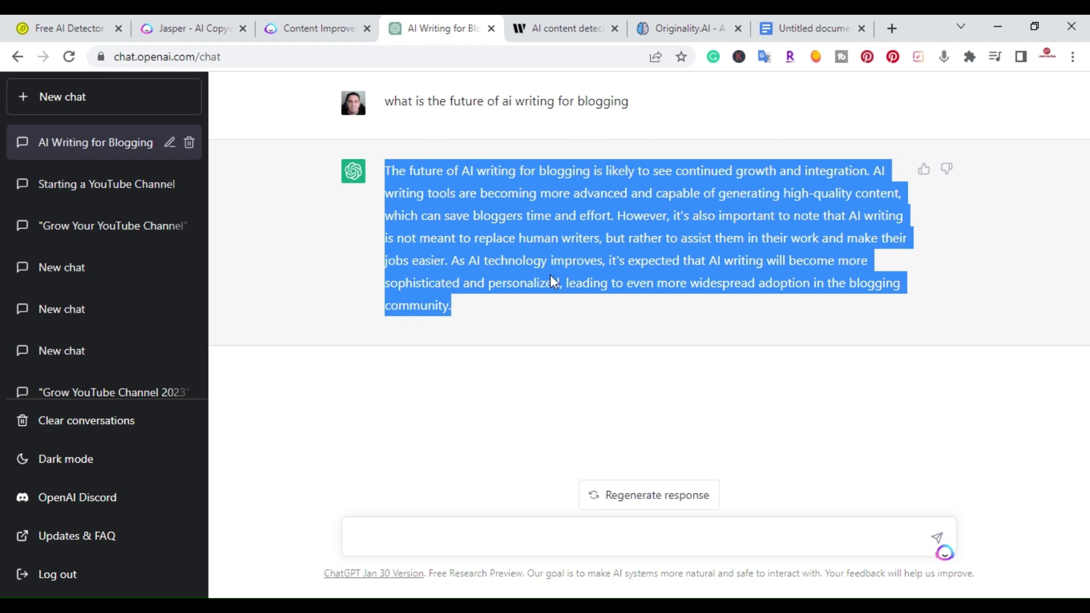
mouse_move(75, 18)
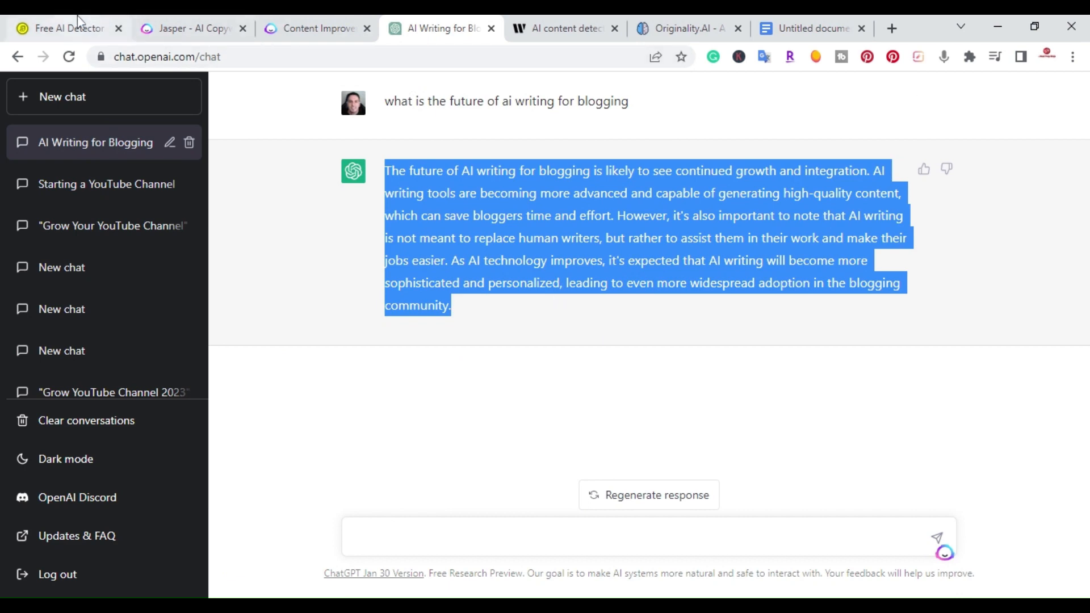
- Run the AI content check on Jasper's rewritten 'new era' paragraph, scoring 100% human on 84 words
click(63, 27)
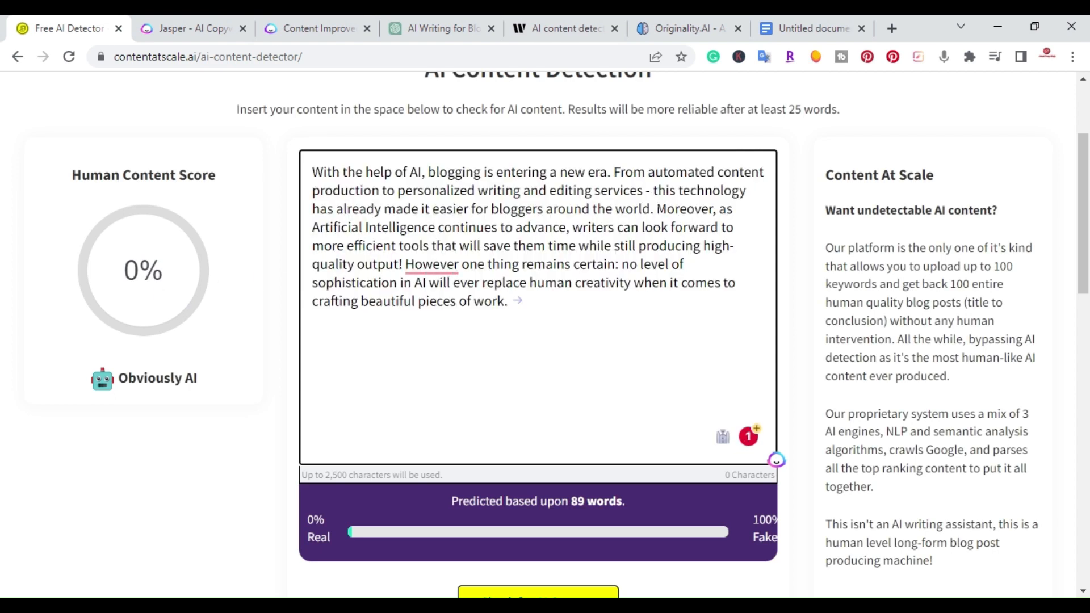
scroll(down, 3)
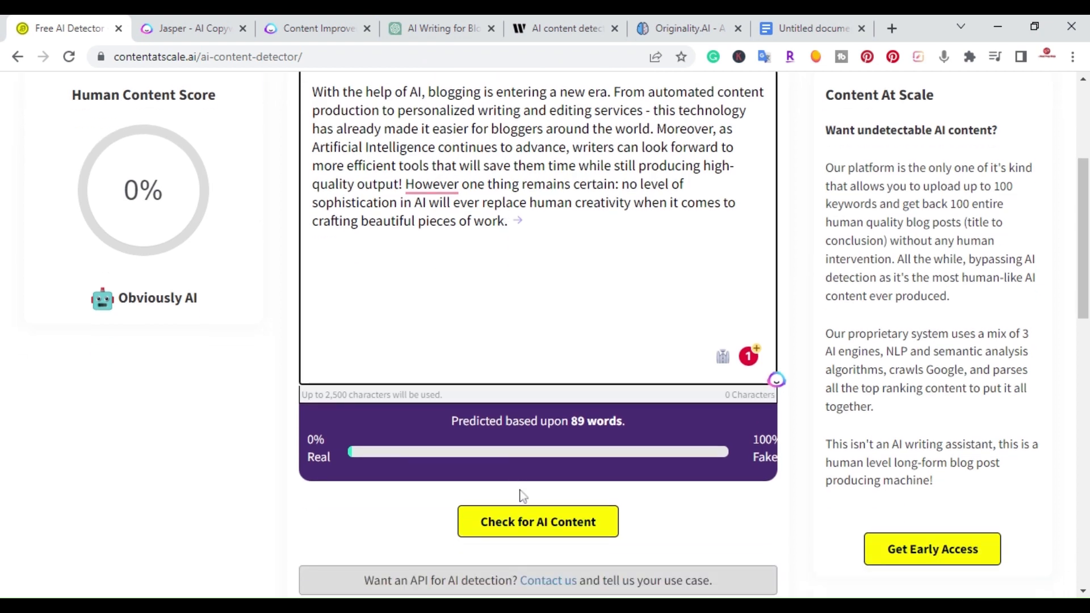
click(538, 522)
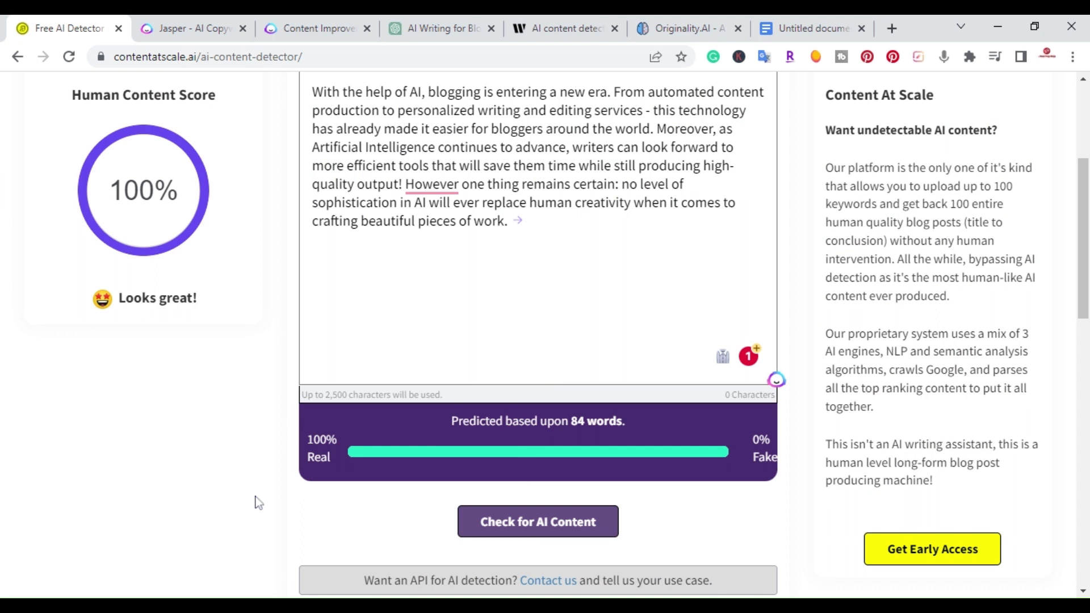
mouse_move(104, 117)
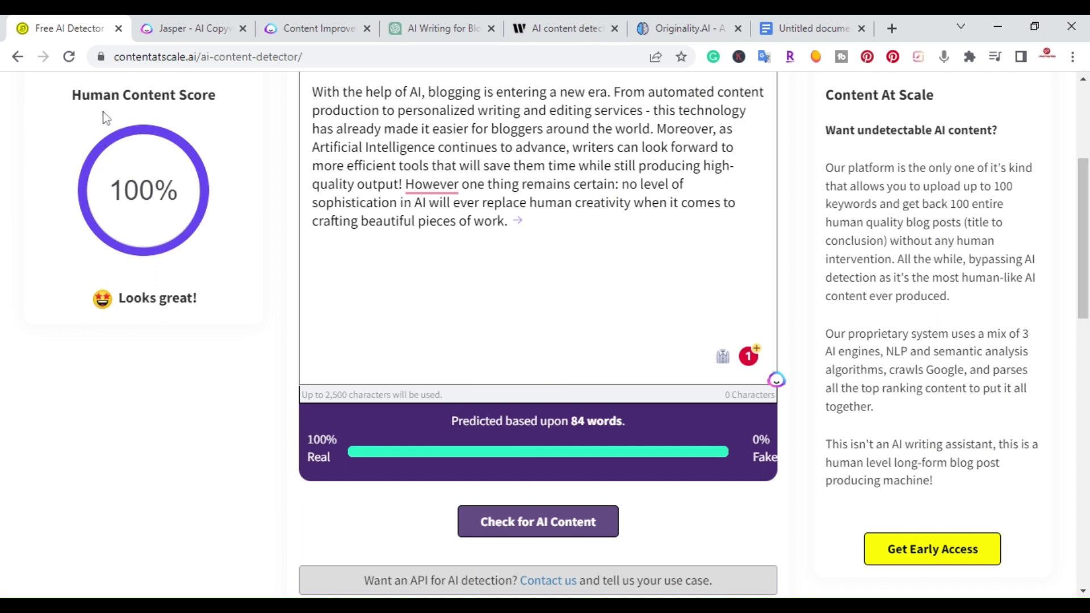
mouse_move(186, 197)
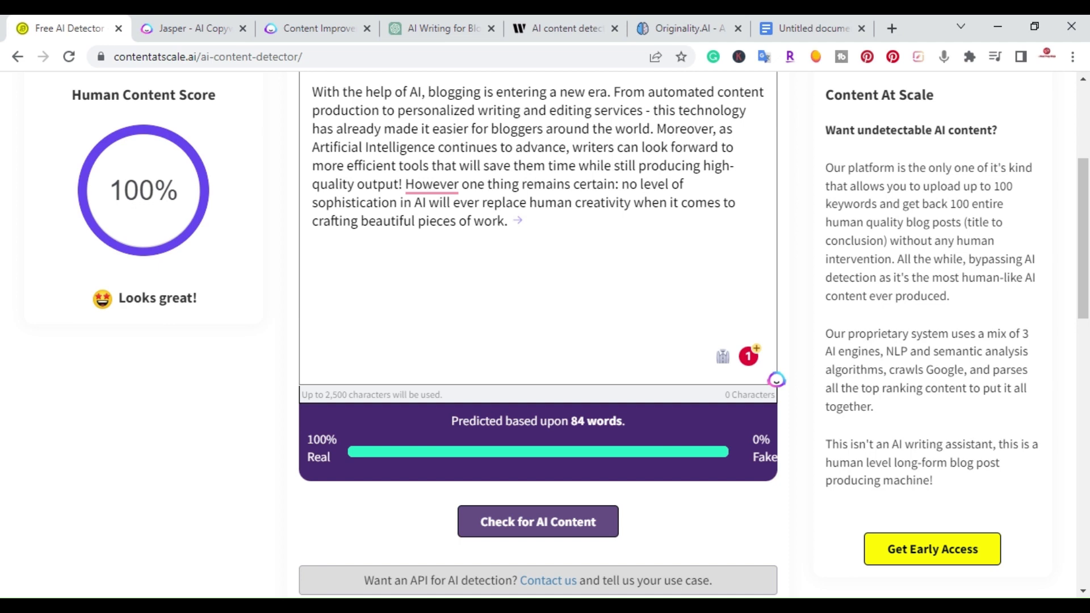
click(815, 27)
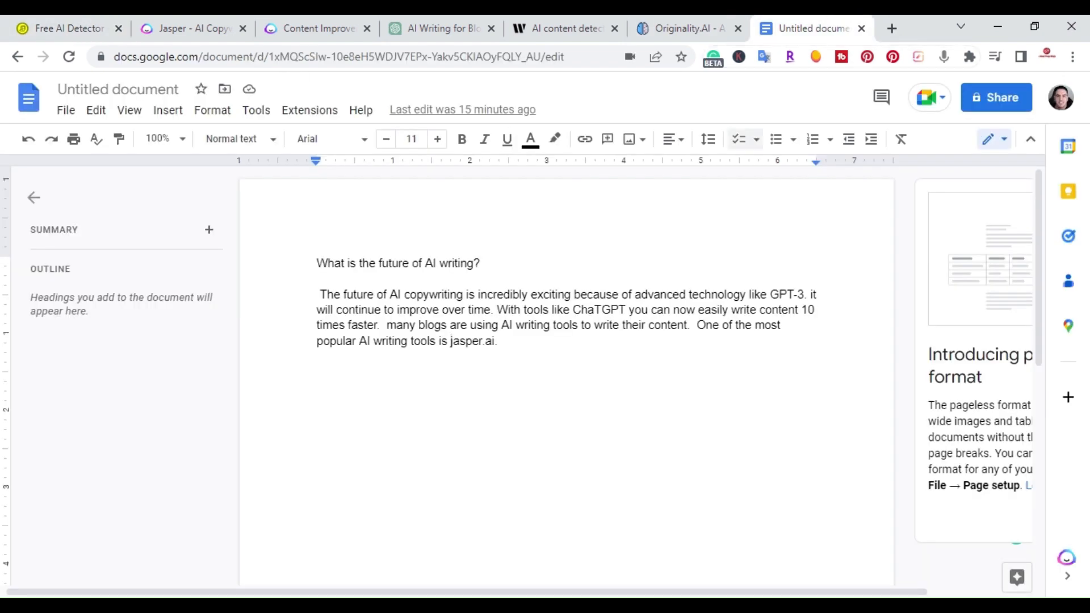
- Select and copy the Google Docs paragraph on the future of AI copywriting
drag(318, 294, 496, 340)
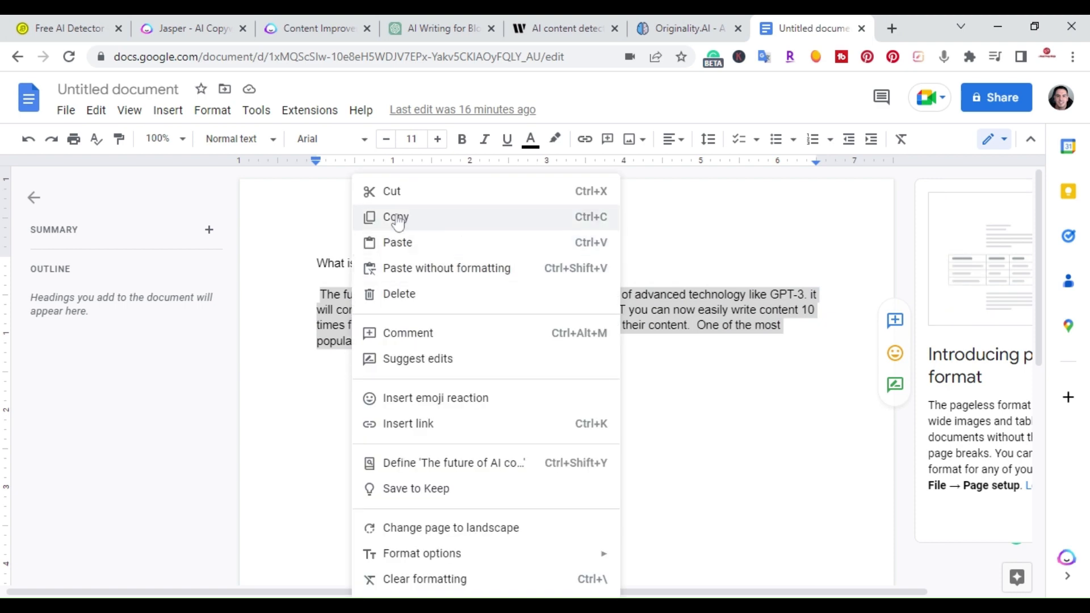
click(395, 217)
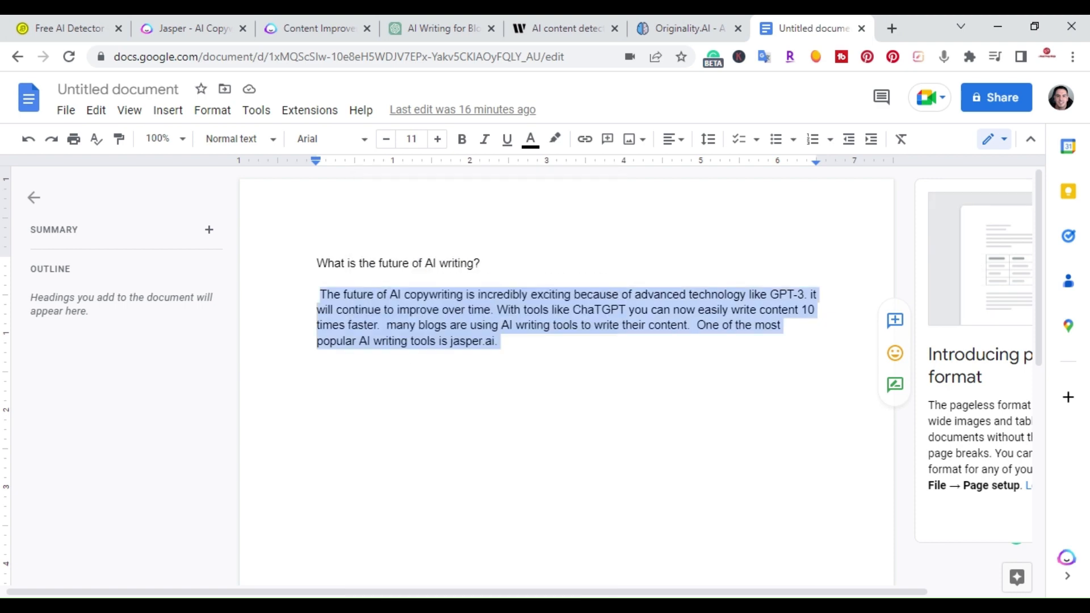
click(69, 28)
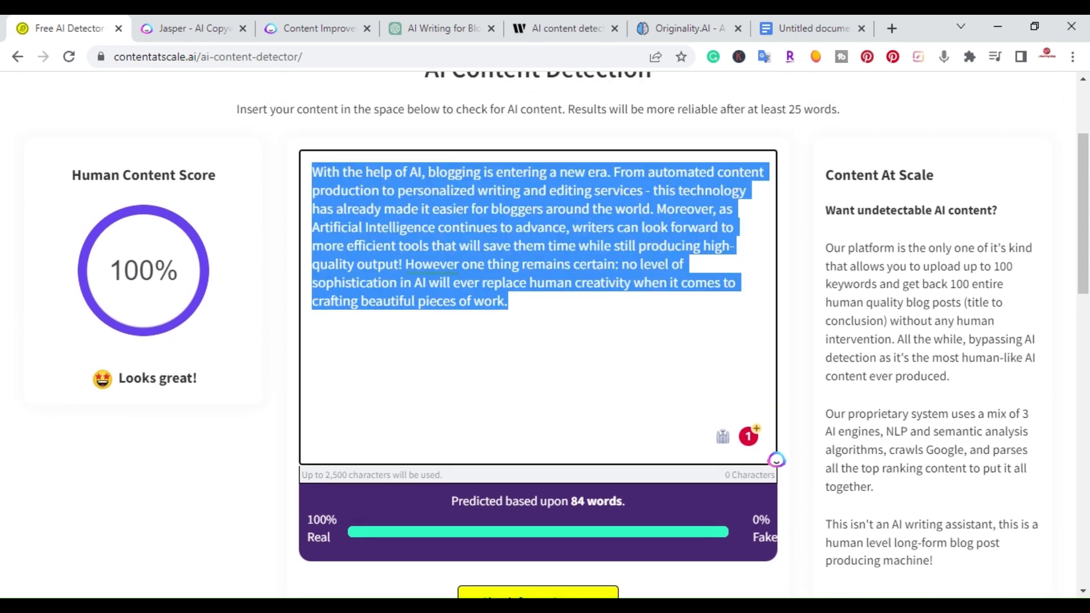
- Paste 'The future of AI copywriting is incredibly exciting...' and check it, scoring 96% human on 55 words
text(The future of AI copywriting is incredibly exciting because of advanced technology like GPT-3. it will continue to improve over time. With tools like ChaTGPT you can now easily write content 10 times faster.  many blogs are using AI writing tools to write their content.  One of the most popular AI writing tools is jasper.ai.)
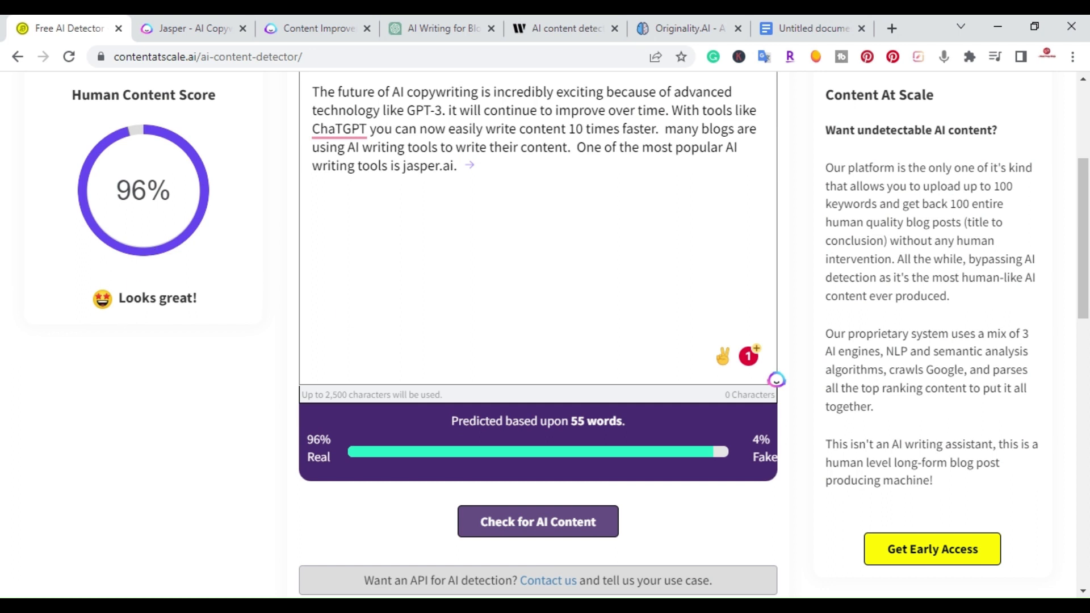
click(340, 128)
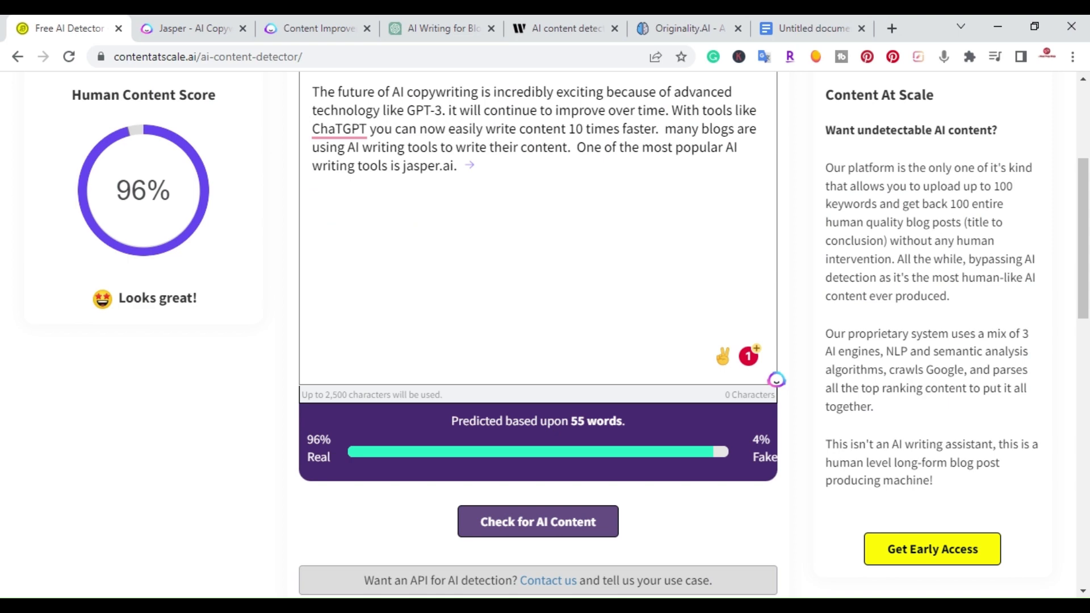
mouse_move(236, 18)
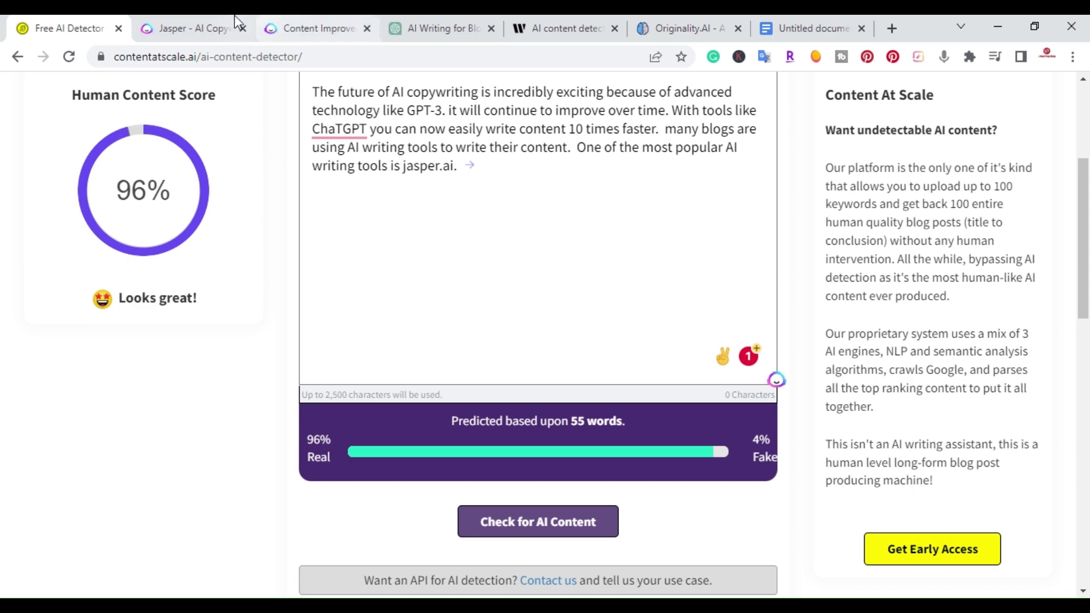
- Review the Jasper rewrite, ChatGPT answer and 96% detector result, then land on the Jasper homepage
click(316, 28)
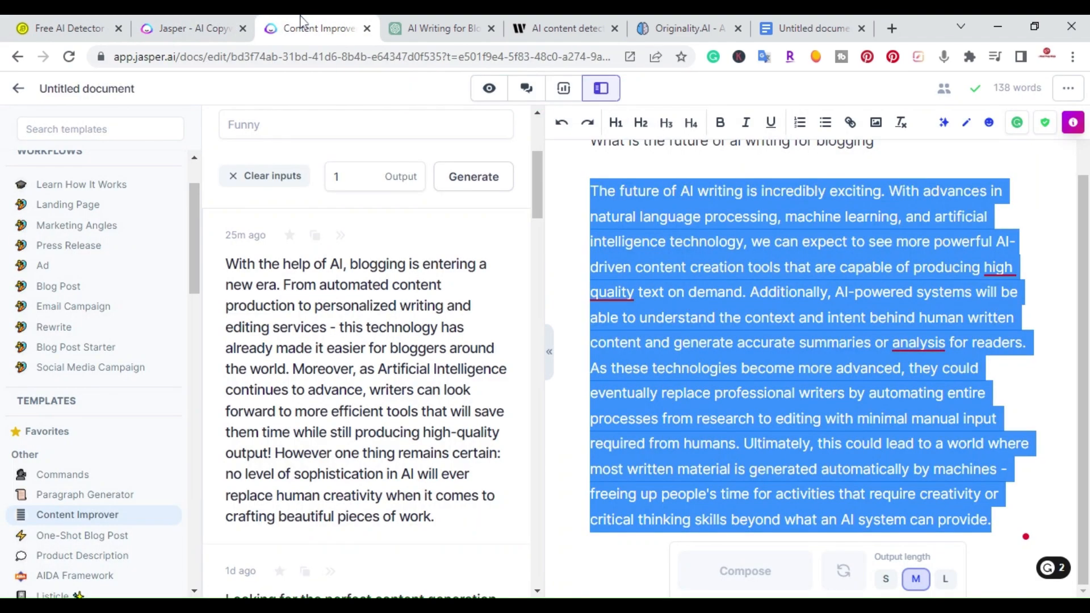
click(438, 29)
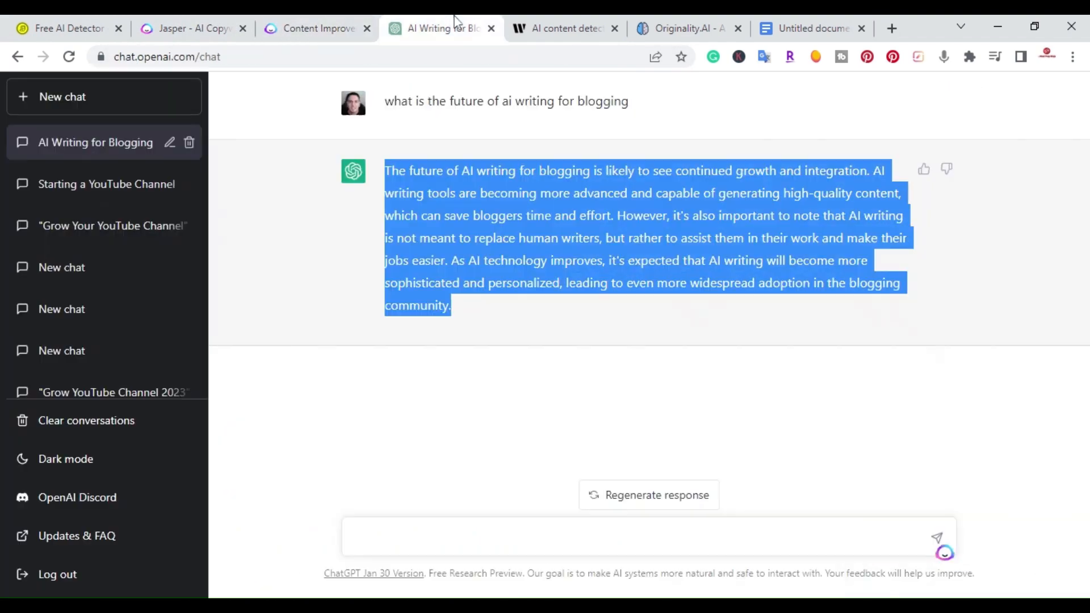
mouse_move(484, 188)
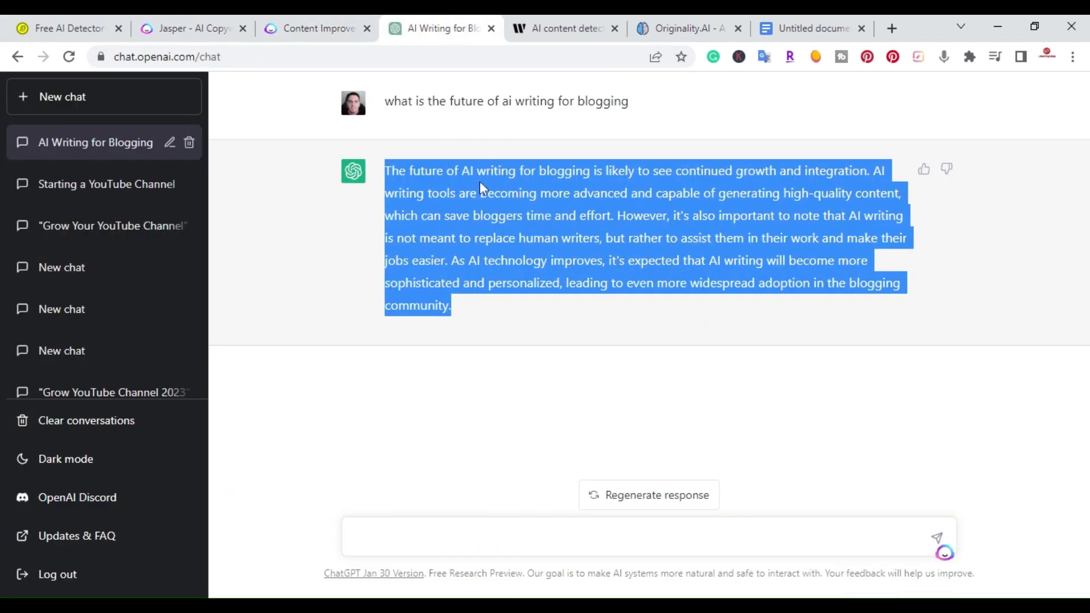
click(320, 28)
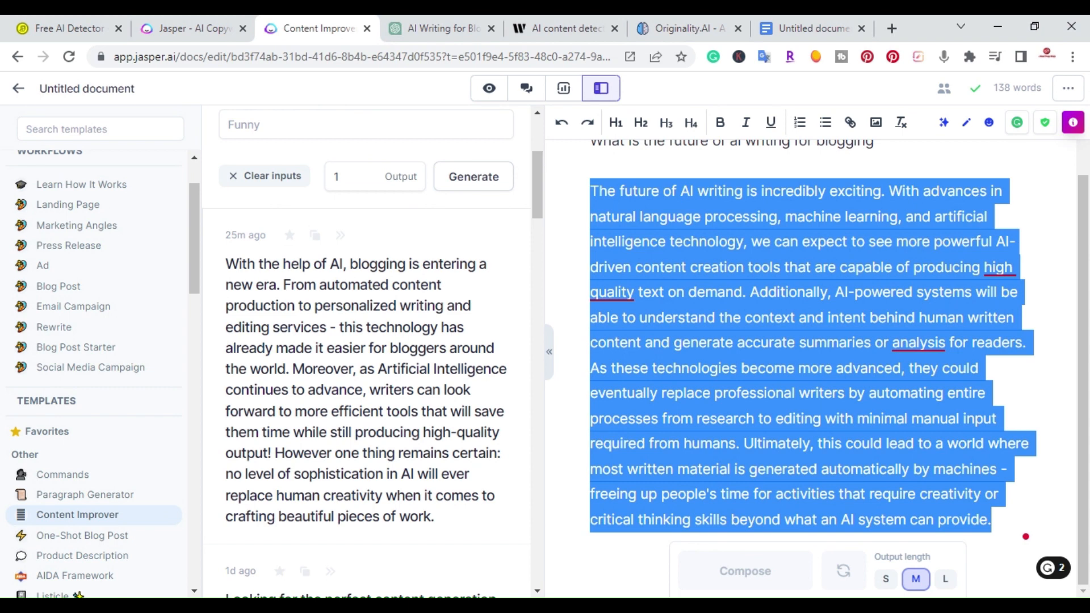
mouse_move(374, 401)
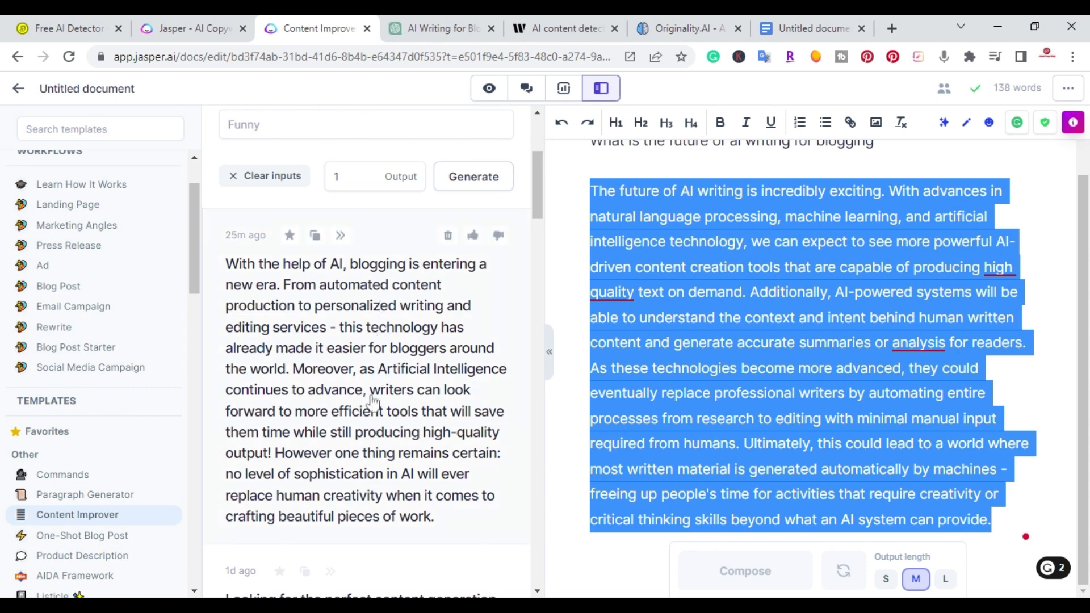
click(68, 27)
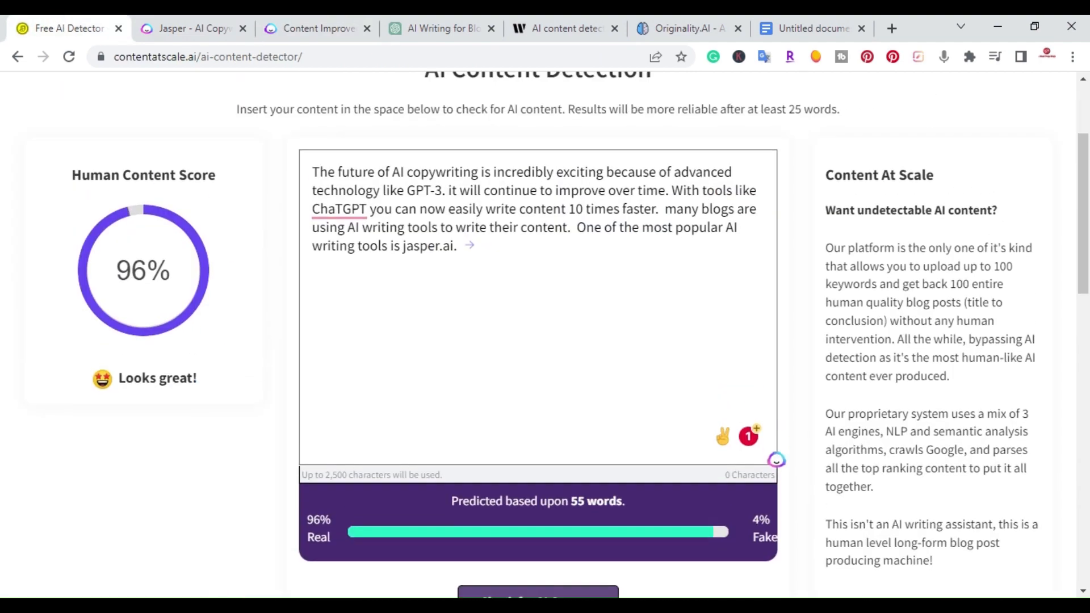
click(193, 28)
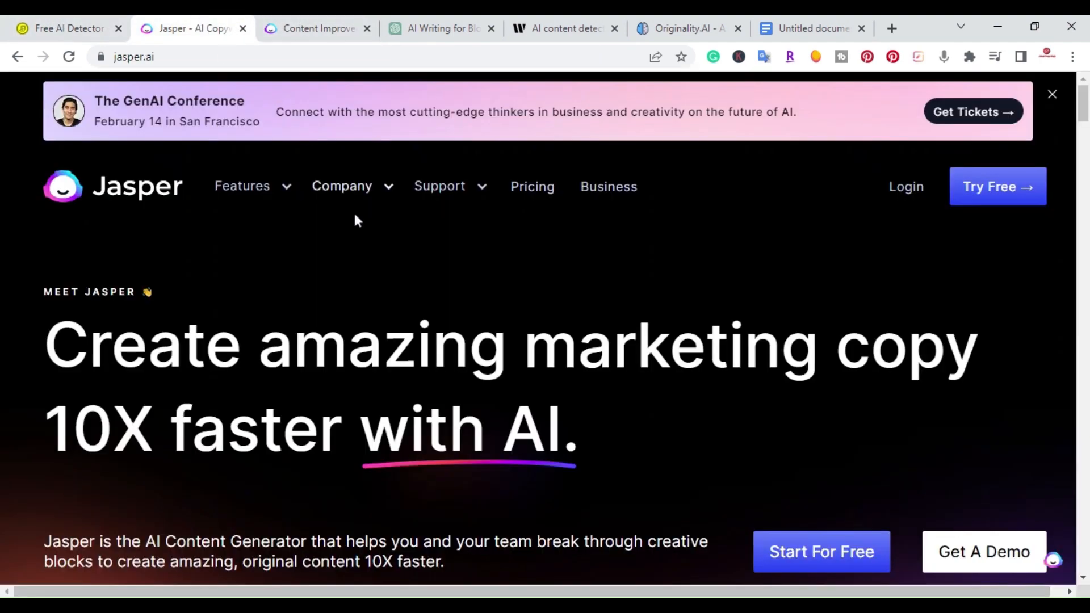